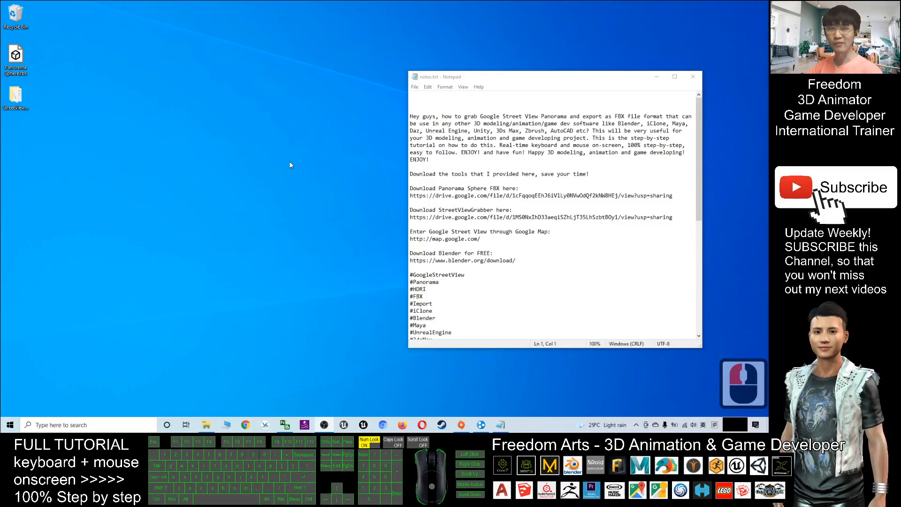
pyautogui.moveTo(297, 157)
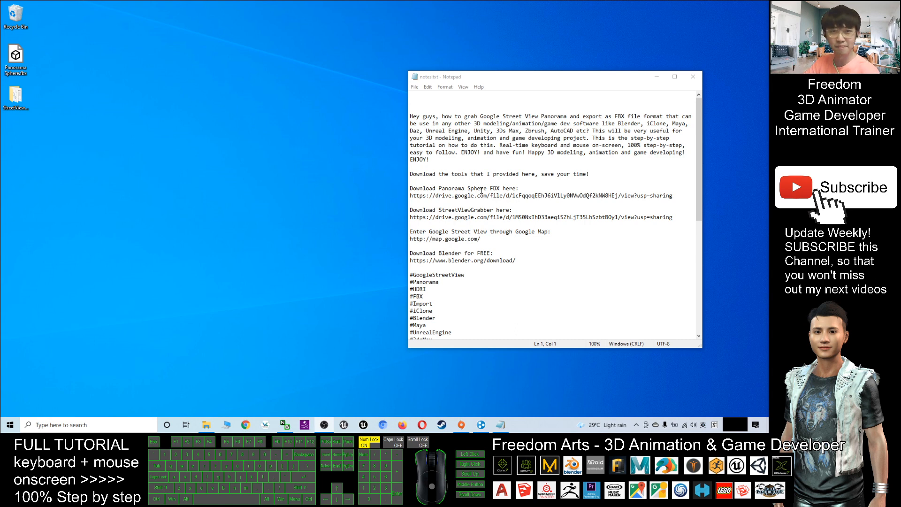
pyautogui.moveTo(456, 210)
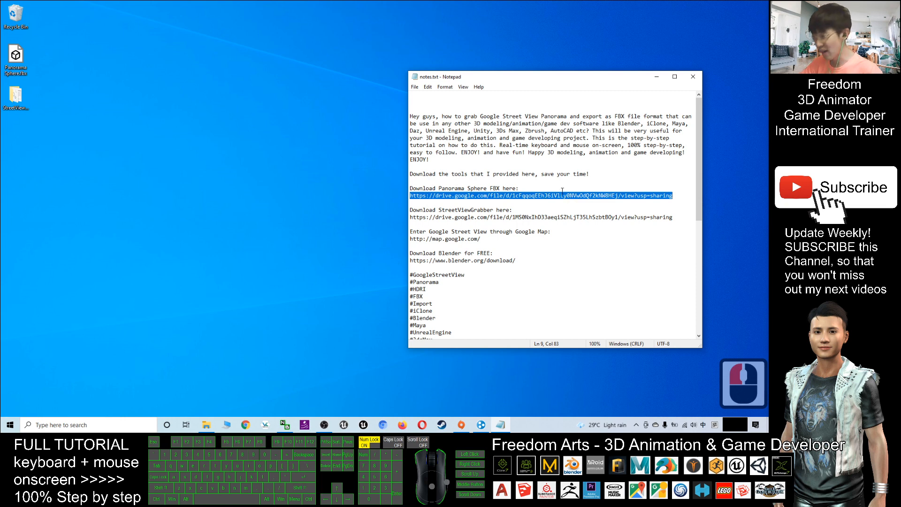
# Download the StreetViewGrabber tool from the notes' link, then select the Google Maps address
pyautogui.click(528, 195)
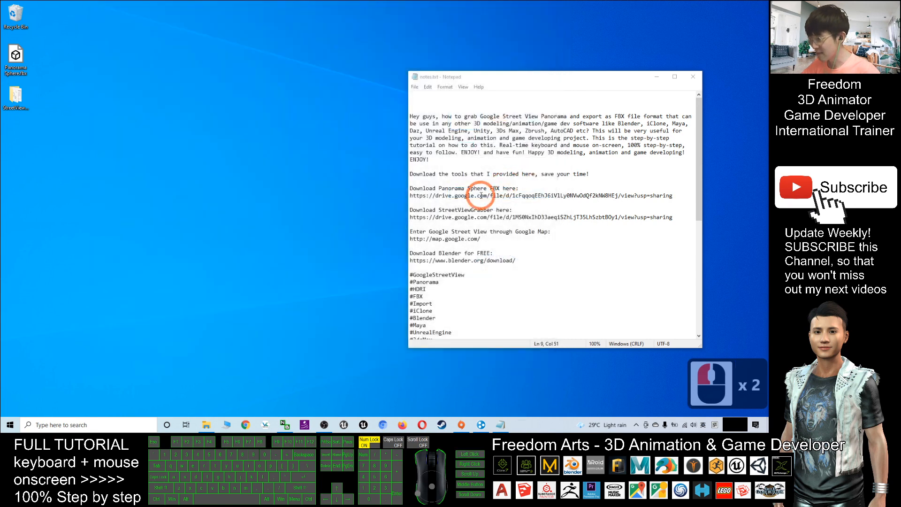
pyautogui.click(410, 217)
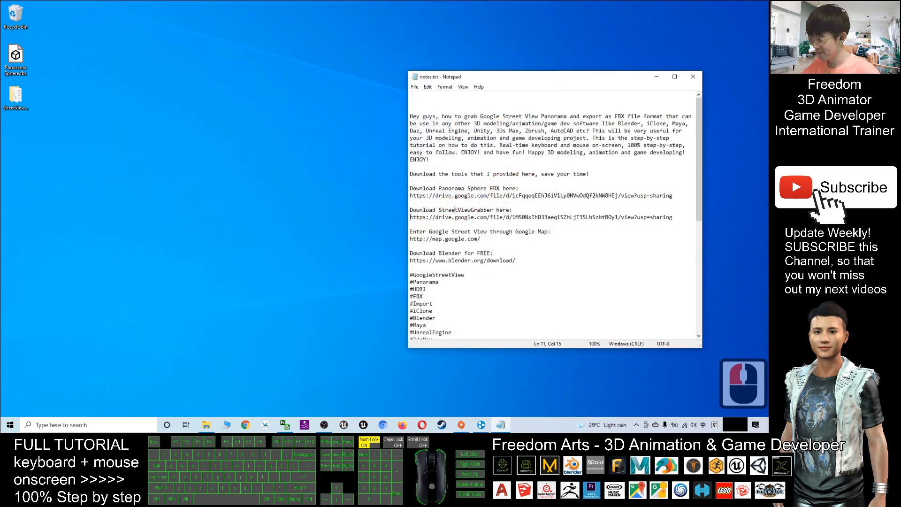
pyautogui.tripleClick(540, 217)
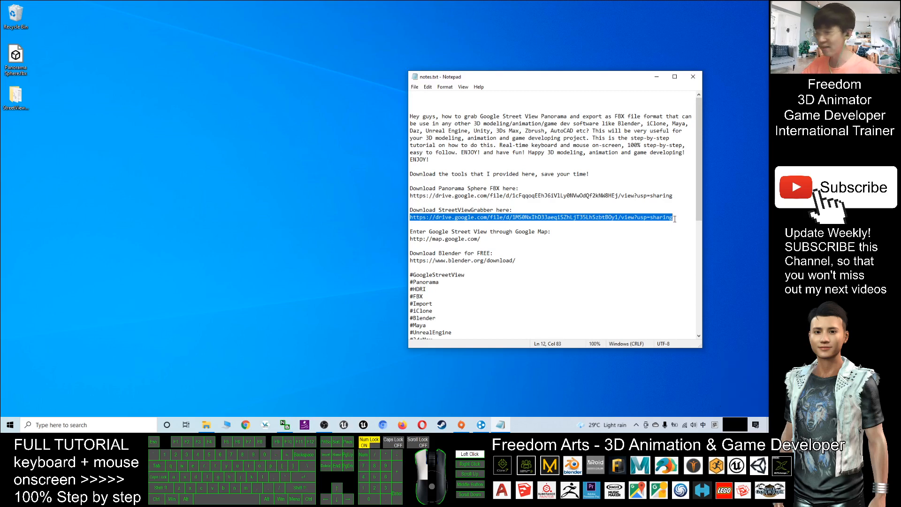
pyautogui.click(608, 218)
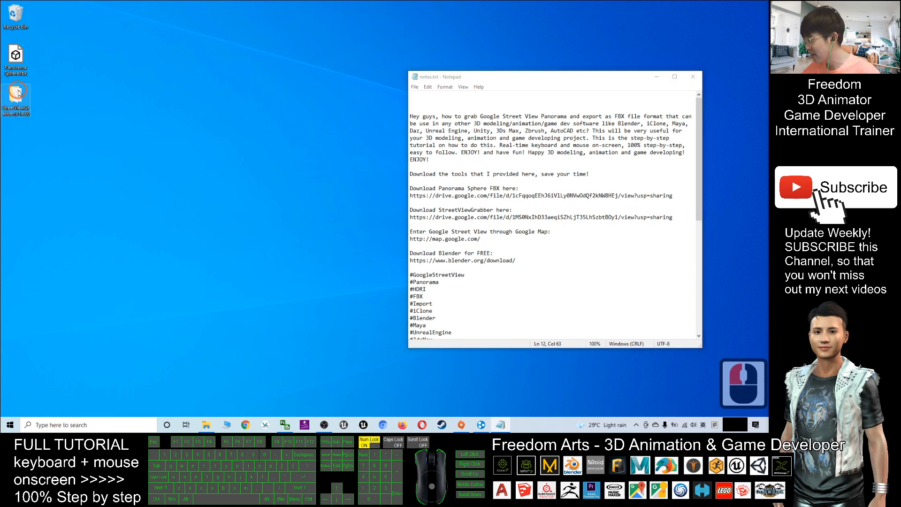
pyautogui.moveTo(17, 97)
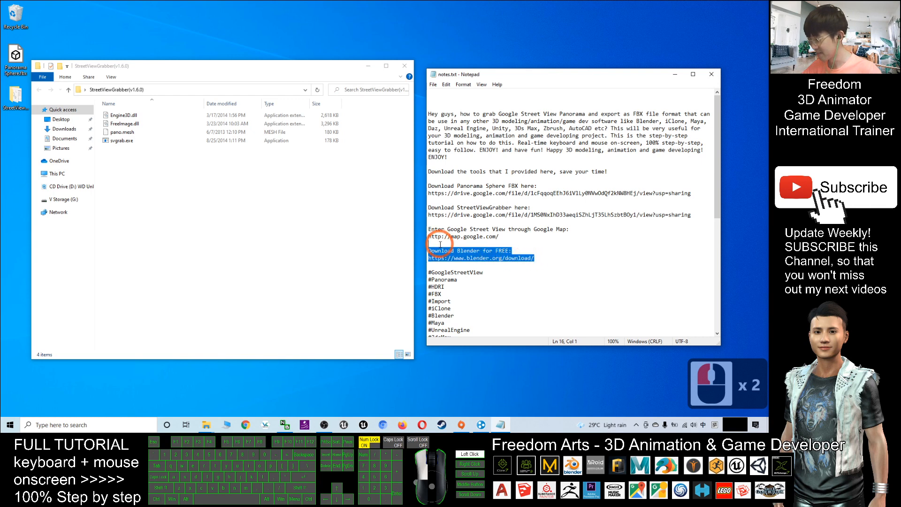
pyautogui.click(436, 258)
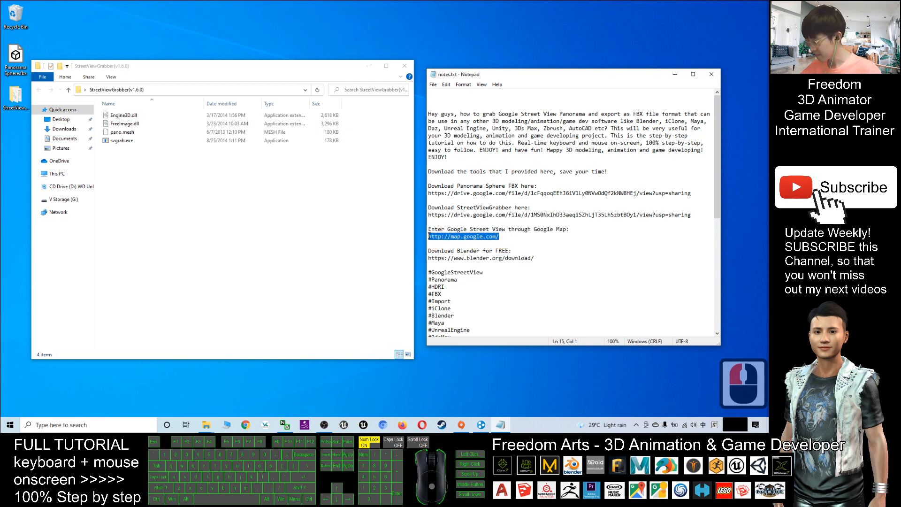
# Copy the Maps address, open google.com/maps and search for New York
pyautogui.press('ctrl+c')
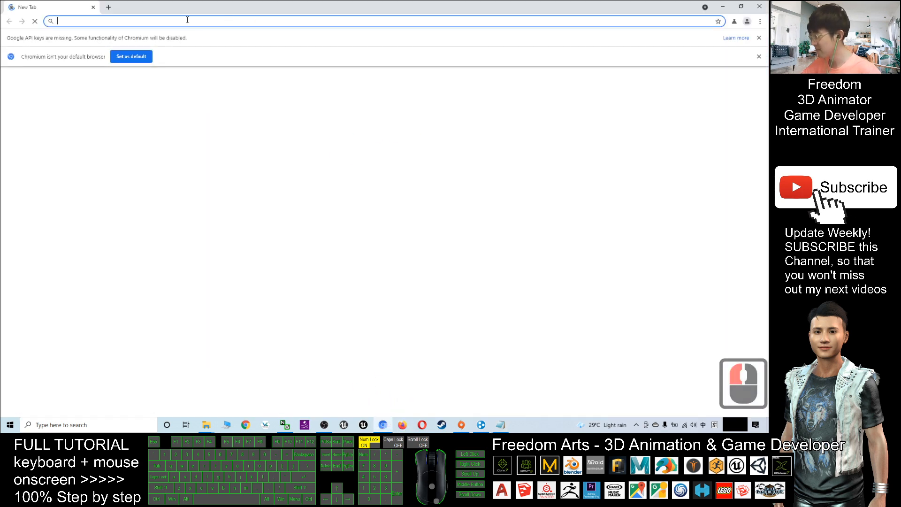
pyautogui.write('google.com/maps')
pyautogui.write('n')
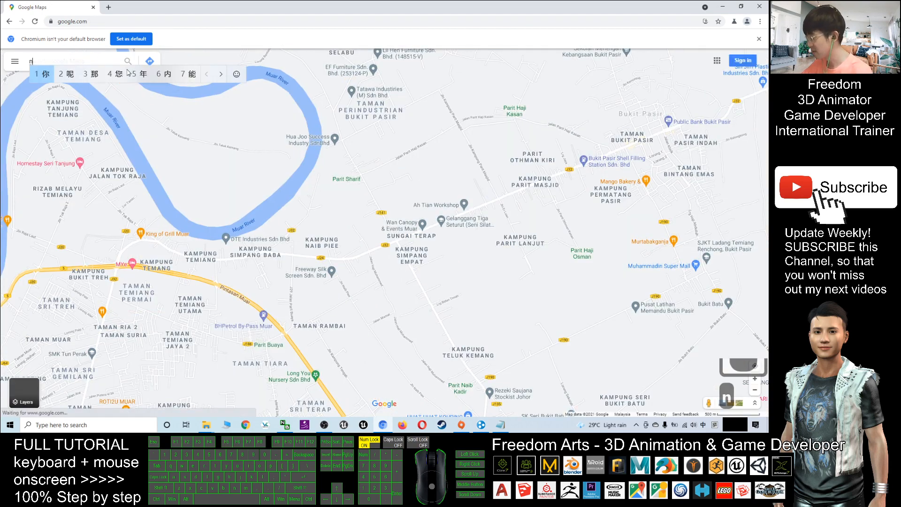
pyautogui.write('ew')
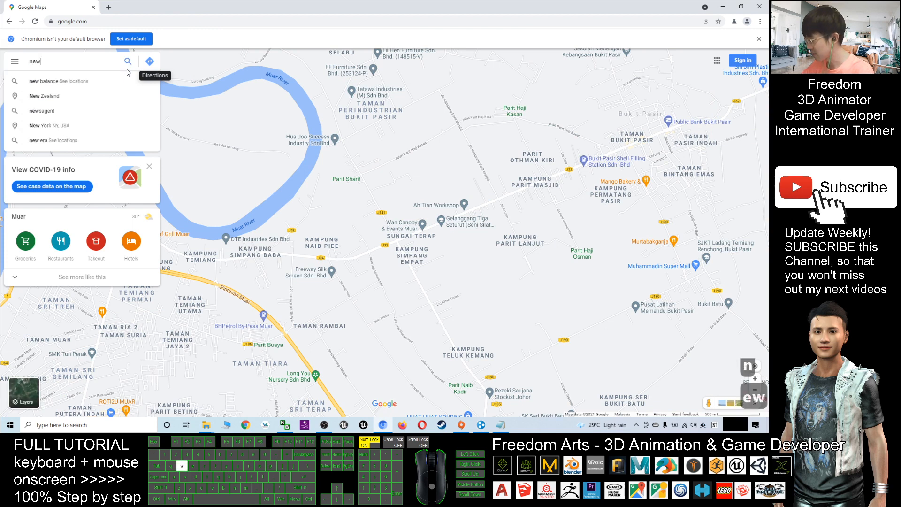
pyautogui.write('york city')
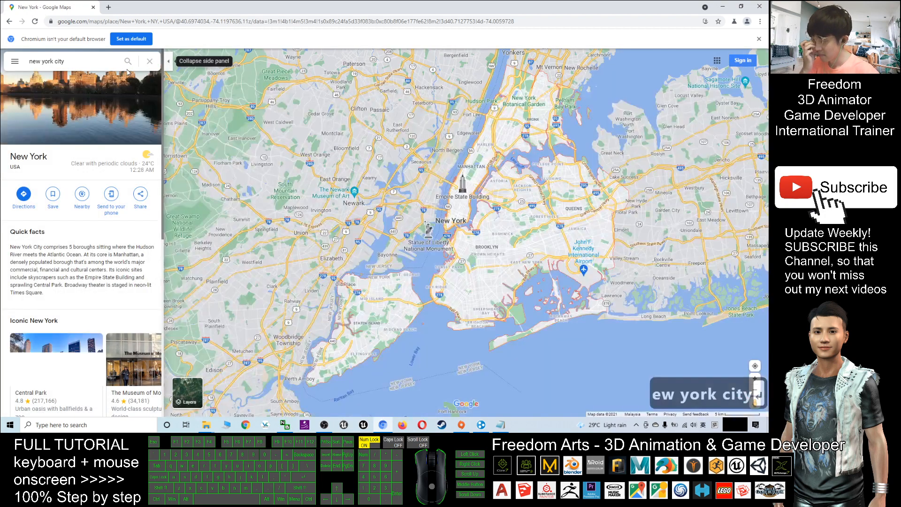
# Zoom into Forest Hills and open Street View at 97-16 Metropolitan Ave
pyautogui.scroll(3)
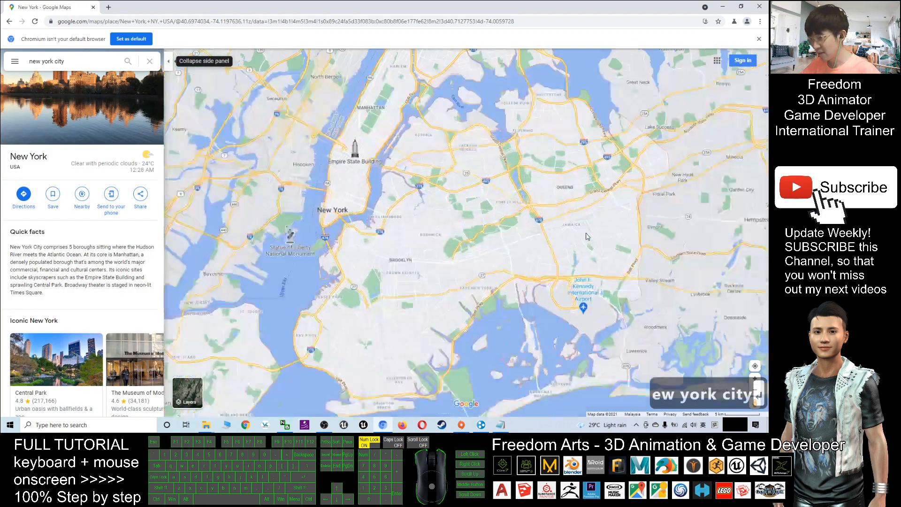
pyautogui.scroll(3)
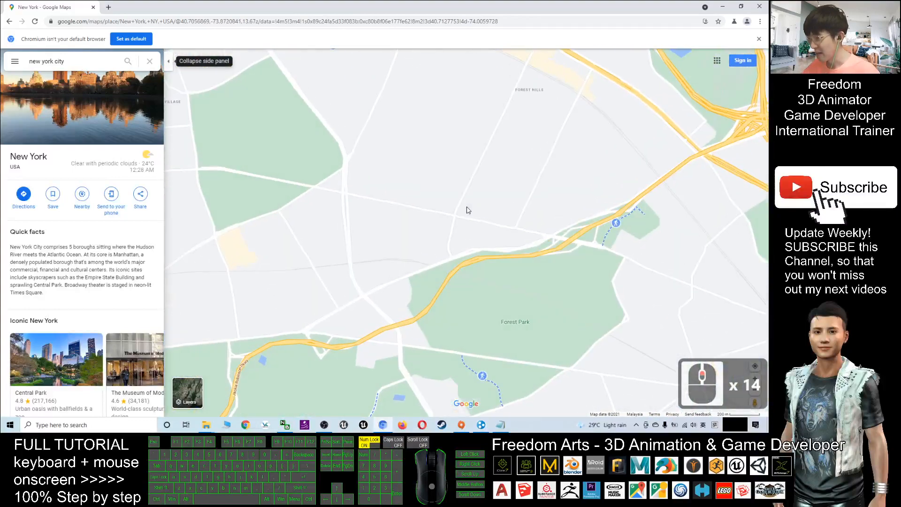
pyautogui.scroll(3)
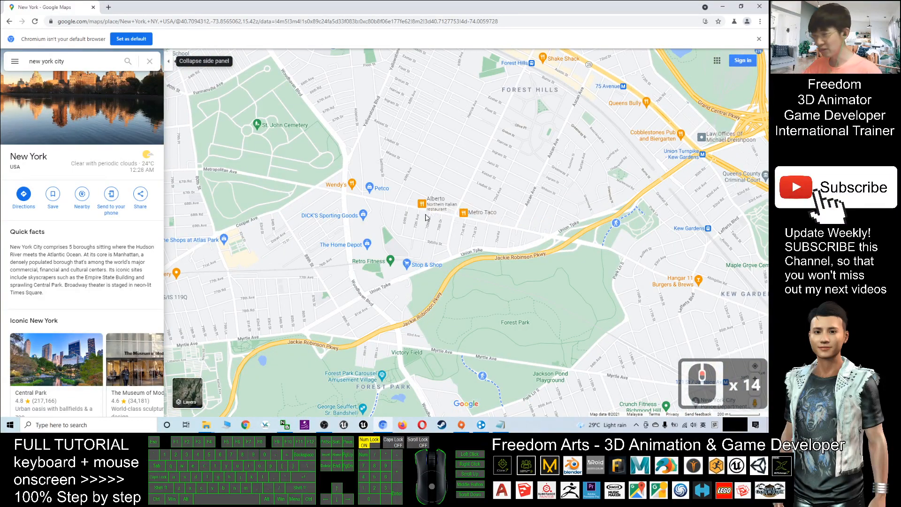
pyautogui.click(399, 207)
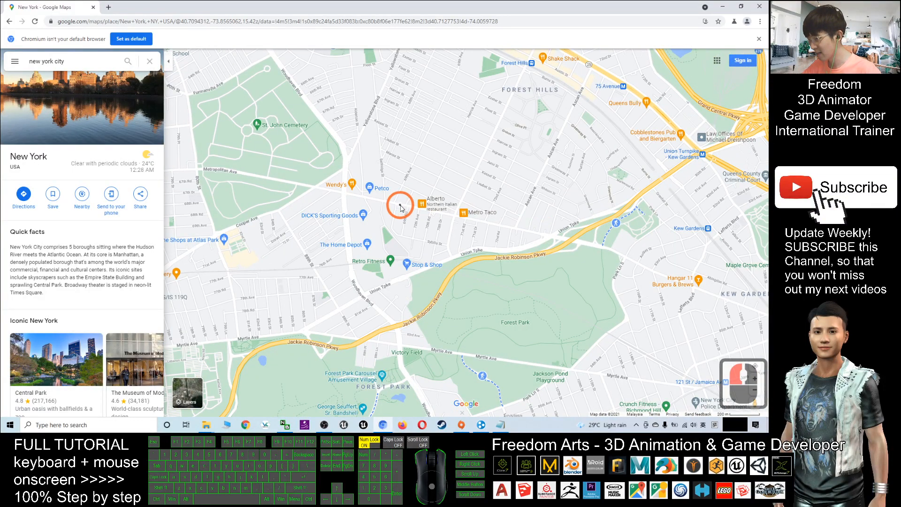
pyautogui.click(399, 205)
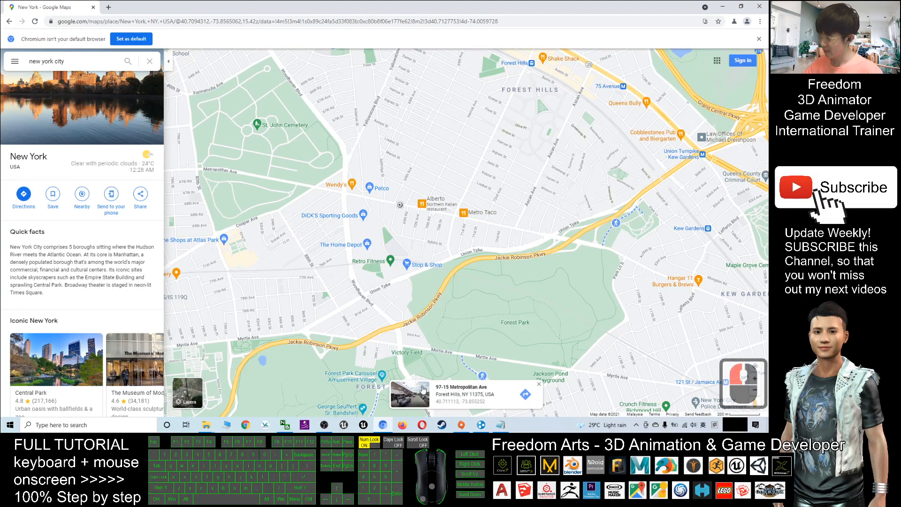
pyautogui.click(410, 394)
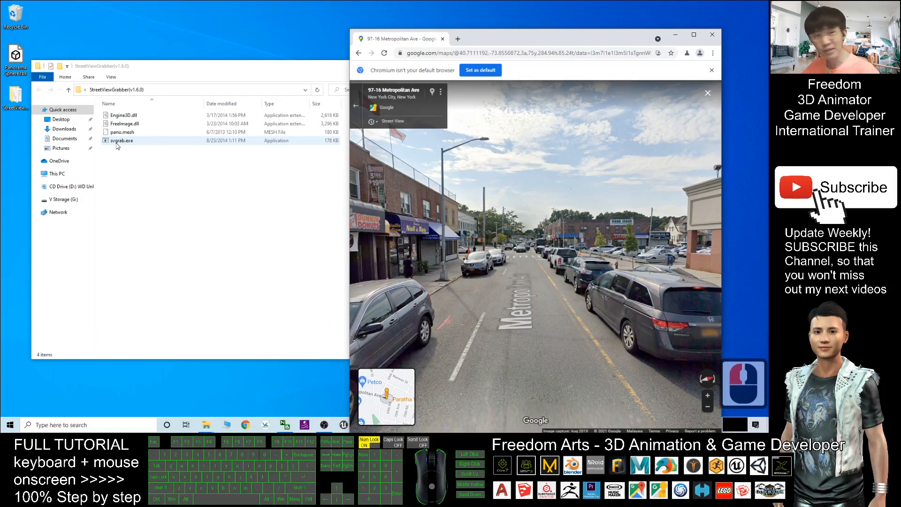
# Launch svgrab.exe and turn off Crop Panorama
pyautogui.click(121, 140)
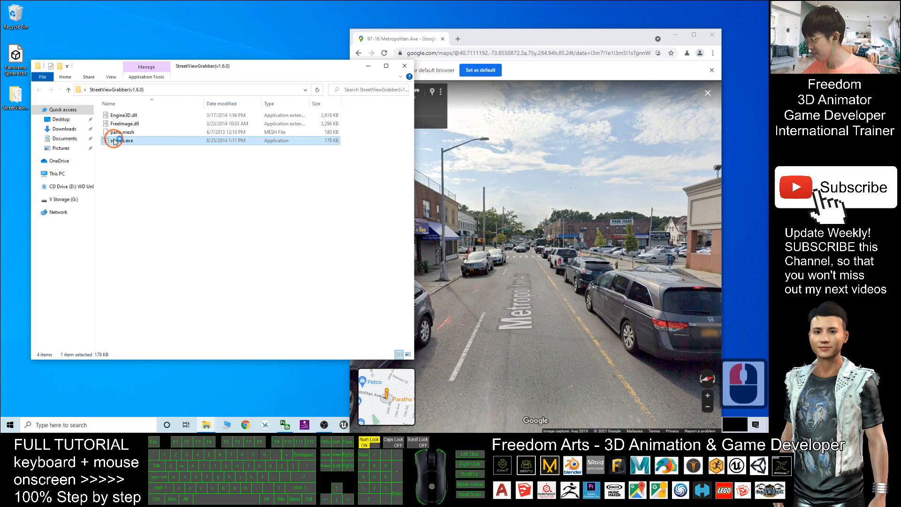
pyautogui.doubleClick(121, 140)
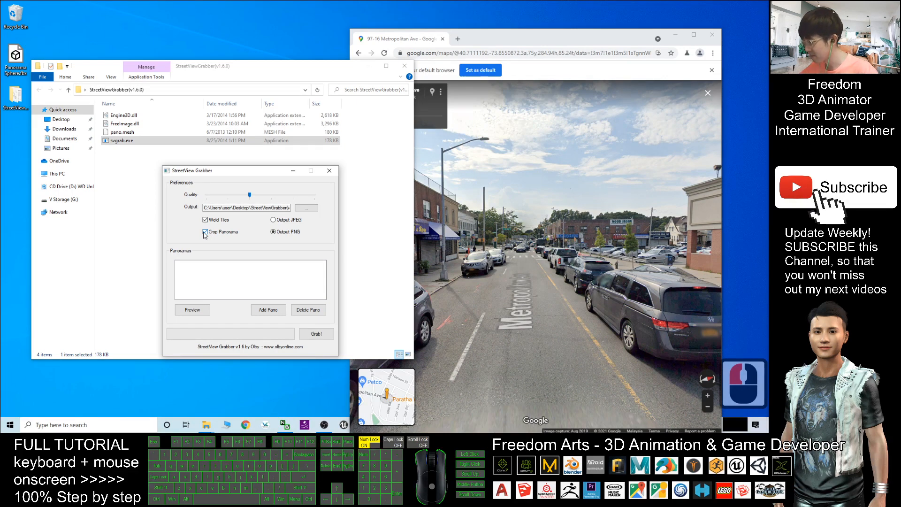
pyautogui.click(205, 232)
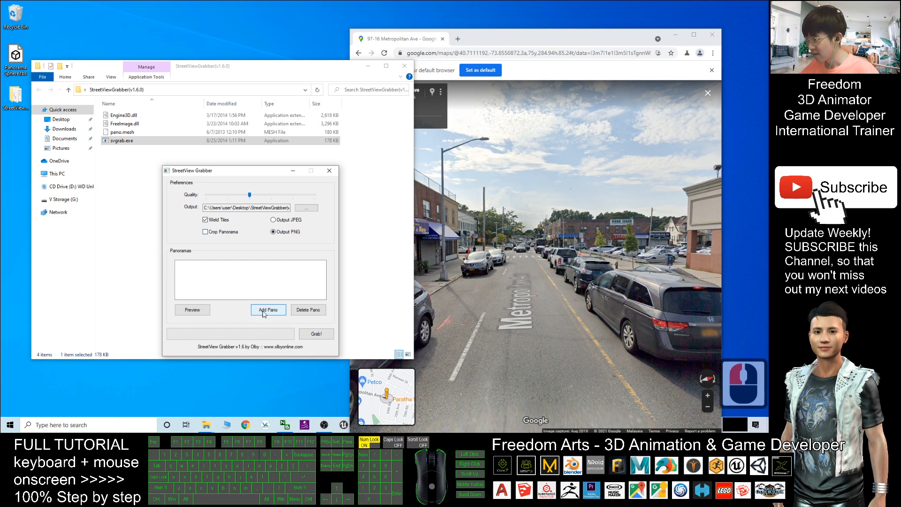
pyautogui.moveTo(503, 108)
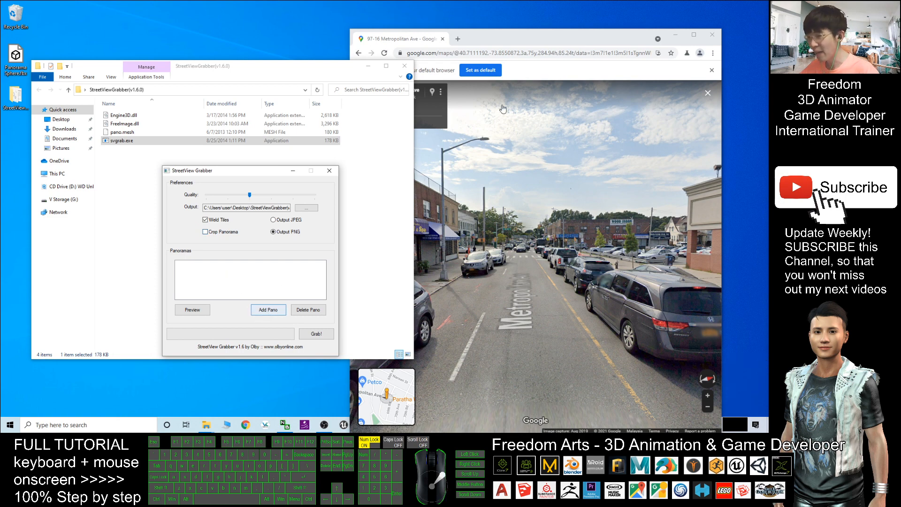
# Copy the Street View URL, import it as a pano from the clipboard, and grab it
pyautogui.click(517, 52)
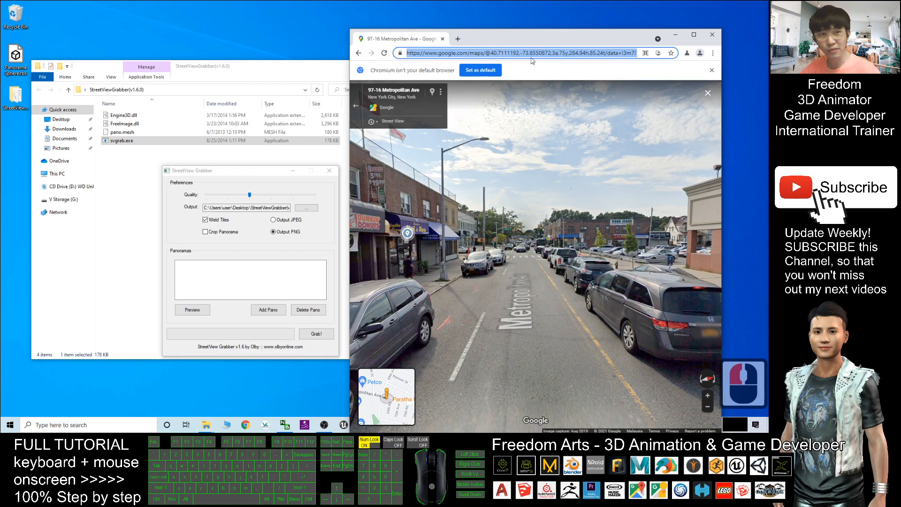
pyautogui.rightClick(517, 52)
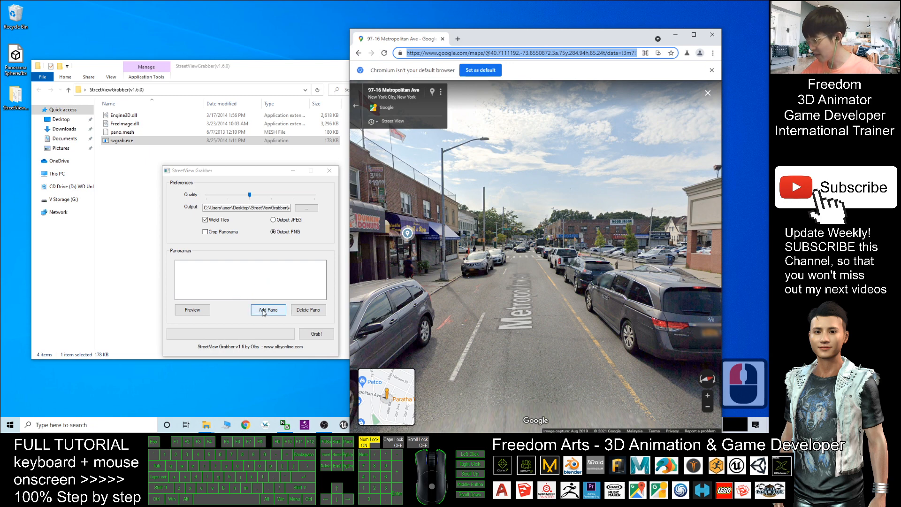
pyautogui.click(268, 309)
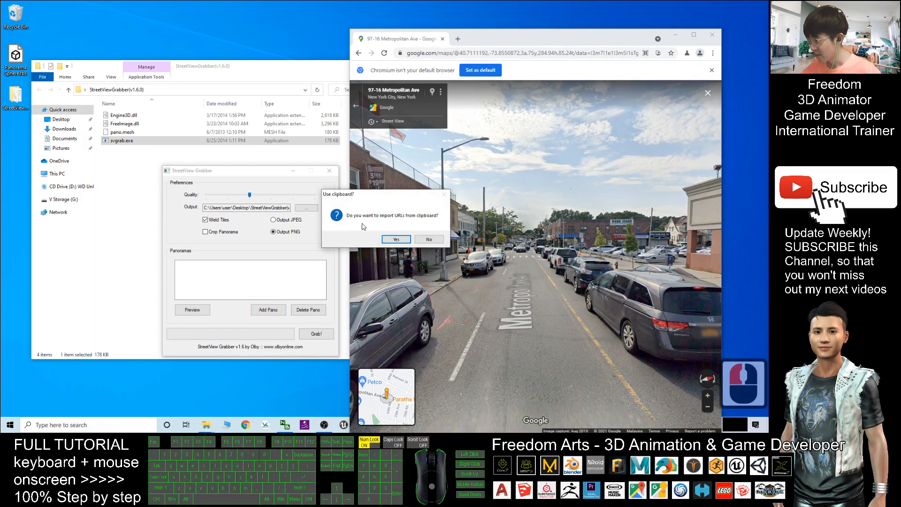
pyautogui.moveTo(431, 223)
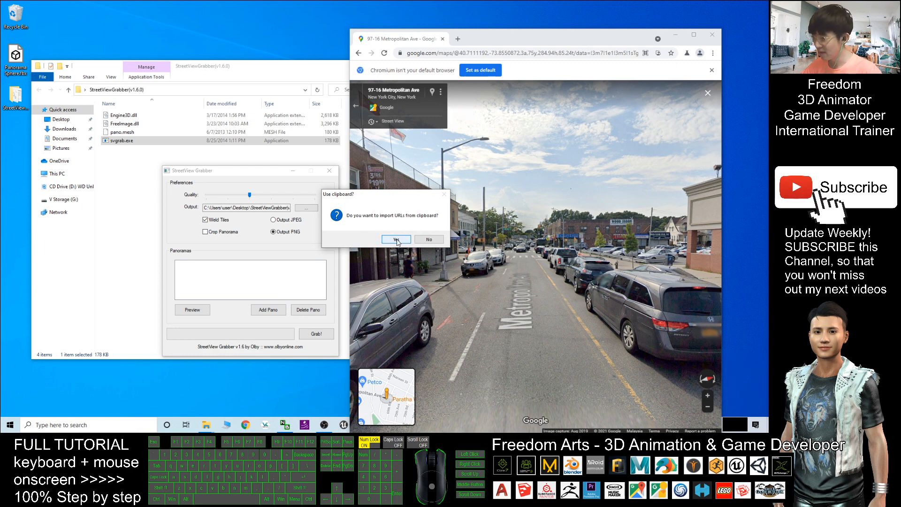
pyautogui.click(395, 239)
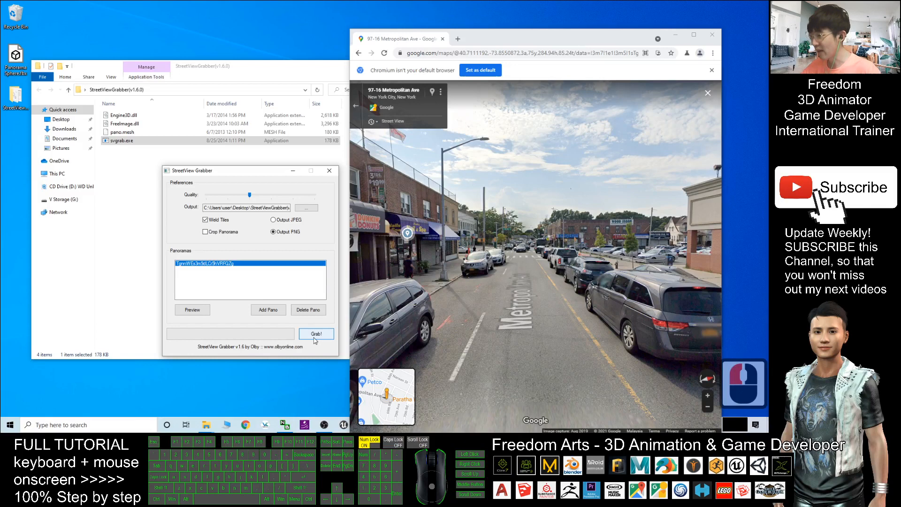
pyautogui.click(316, 333)
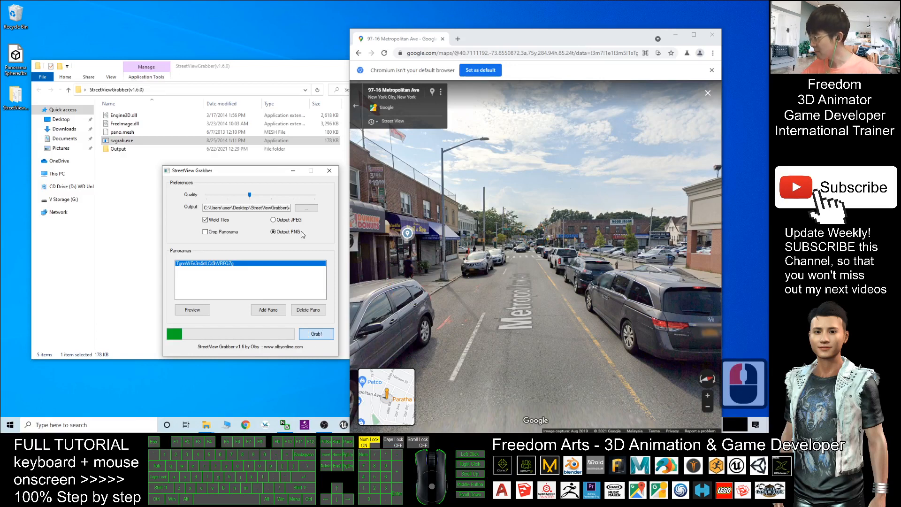
pyautogui.click(315, 334)
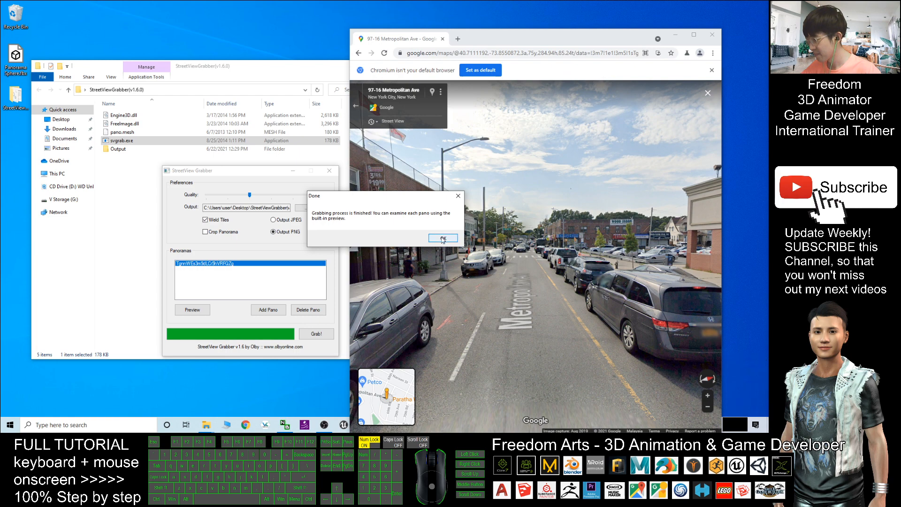
# Dismiss the grab-finished message and view the welded panorama PNG in Photos
pyautogui.click(443, 238)
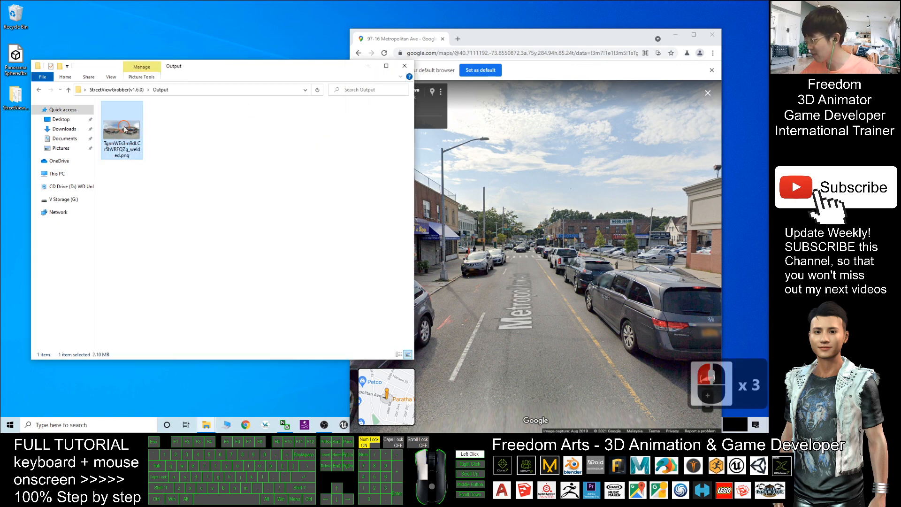
pyautogui.doubleClick(121, 122)
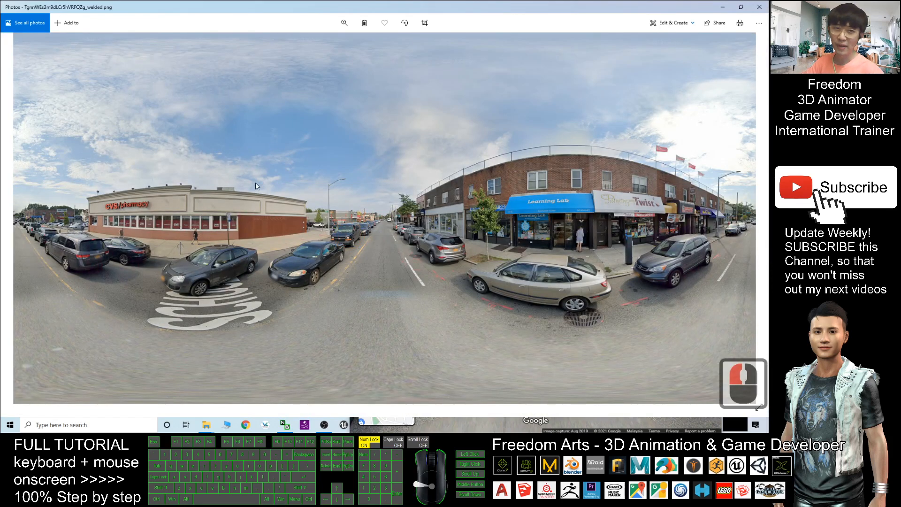
pyautogui.moveTo(309, 176)
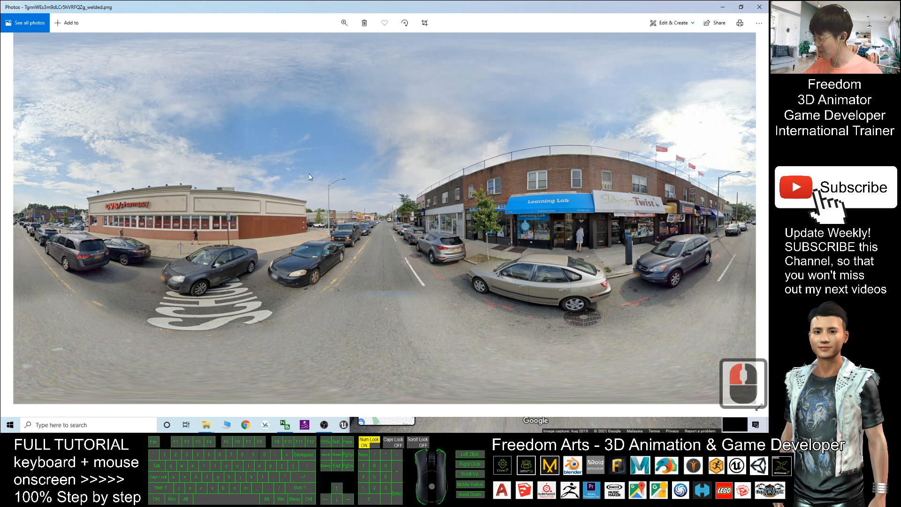
pyautogui.doubleClick(457, 253)
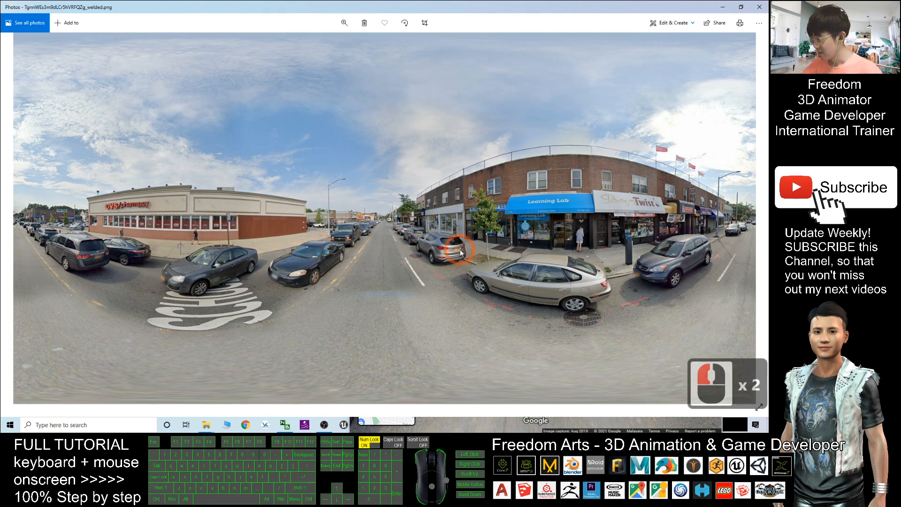
pyautogui.scroll(-3)
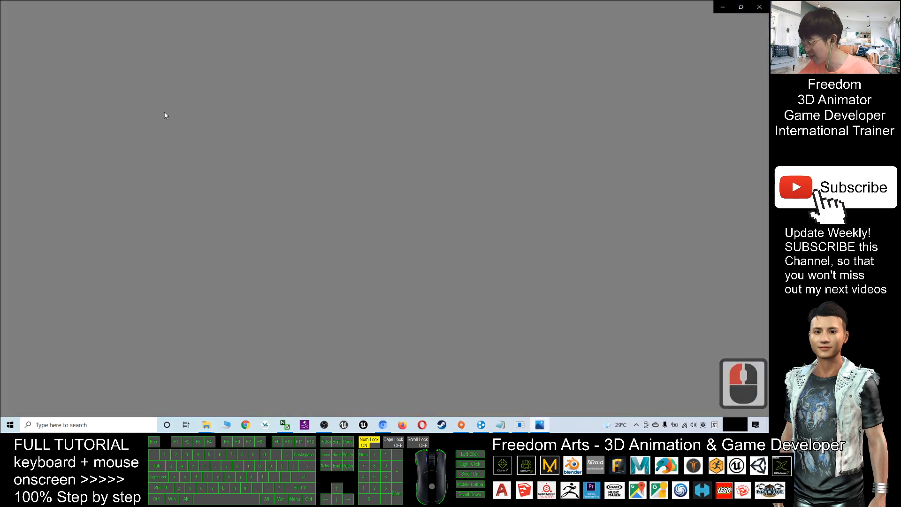
# Search Windows for 'blender' and launch Blender
pyautogui.click(759, 6)
pyautogui.write('b')
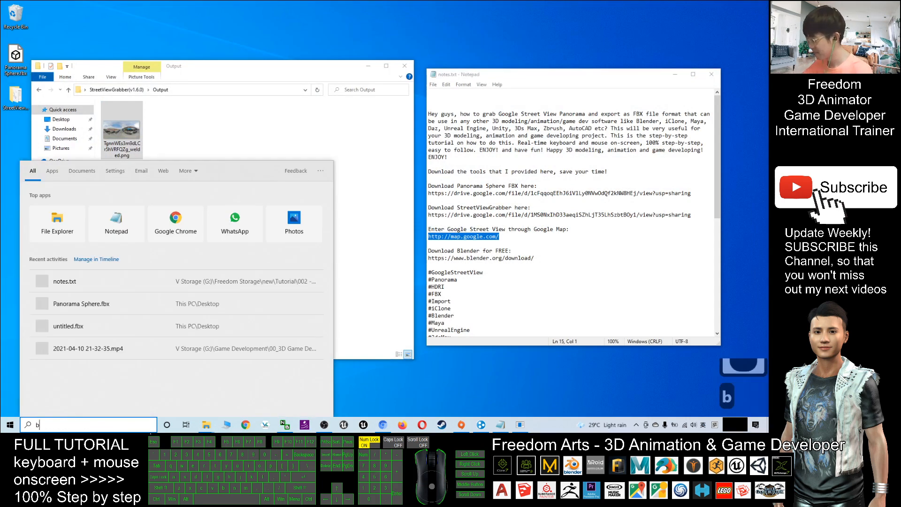
pyautogui.write('lender')
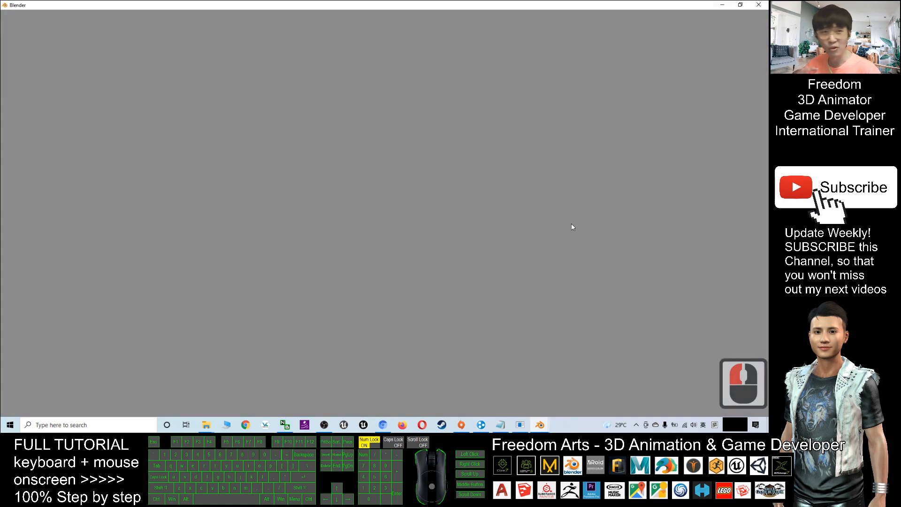
pyautogui.moveTo(518, 157)
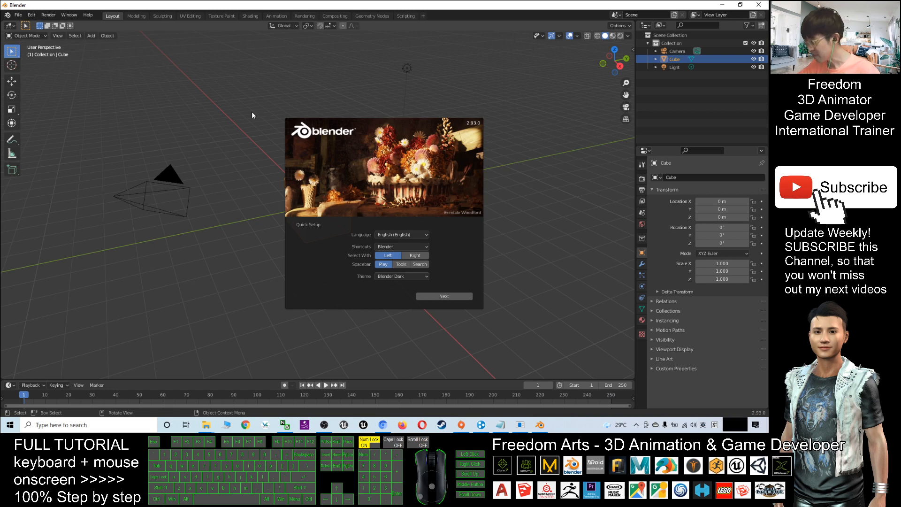
pyautogui.moveTo(544, 178)
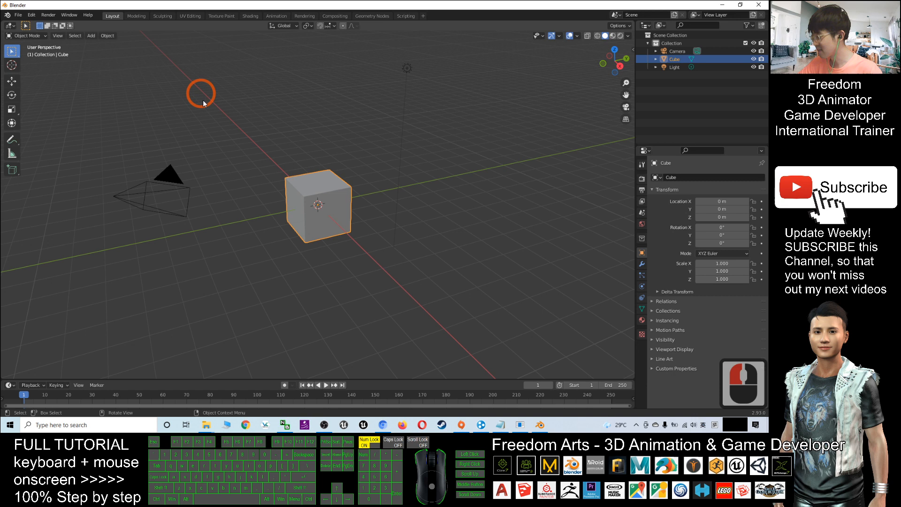
pyautogui.moveTo(90, 92)
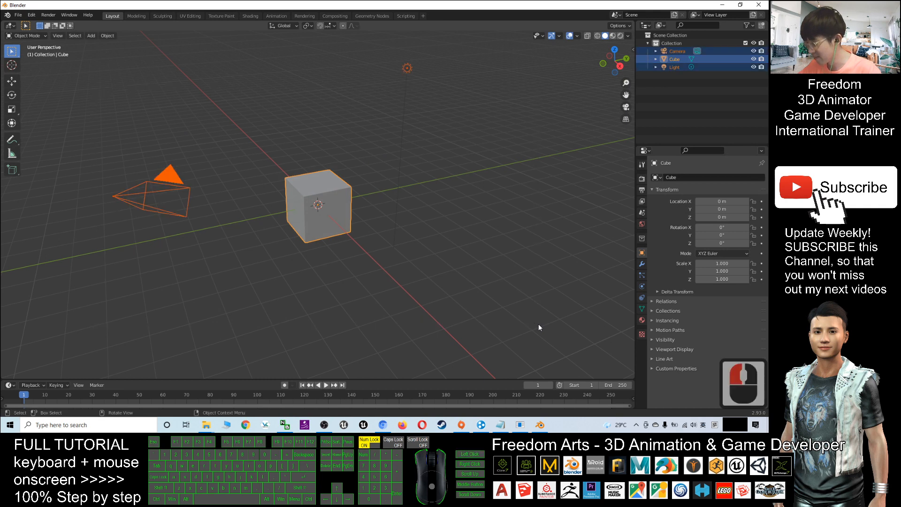
pyautogui.moveTo(399, 77)
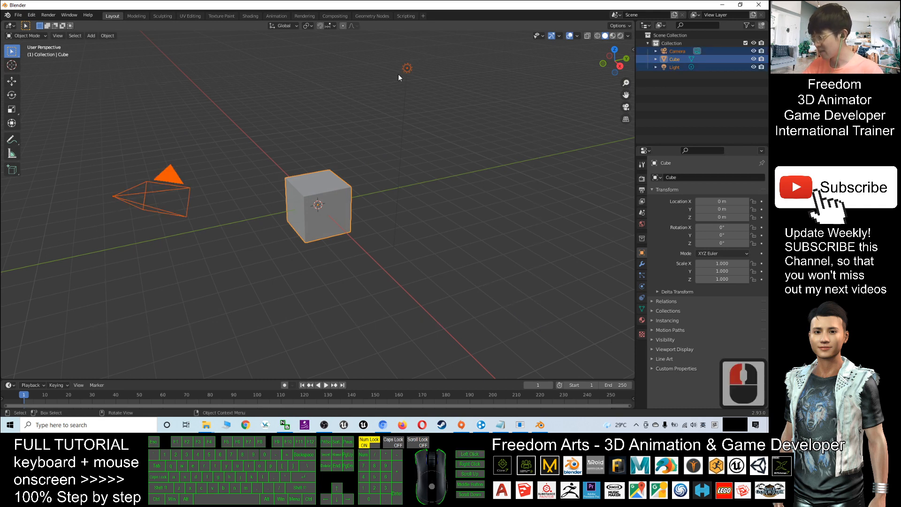
pyautogui.moveTo(165, 193)
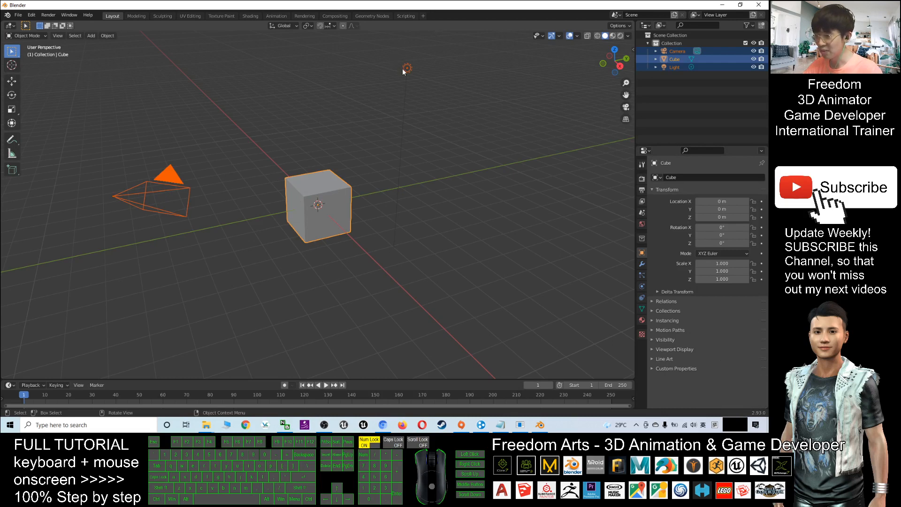
# Delete the selected camera, cube and light
pyautogui.press('Delete')
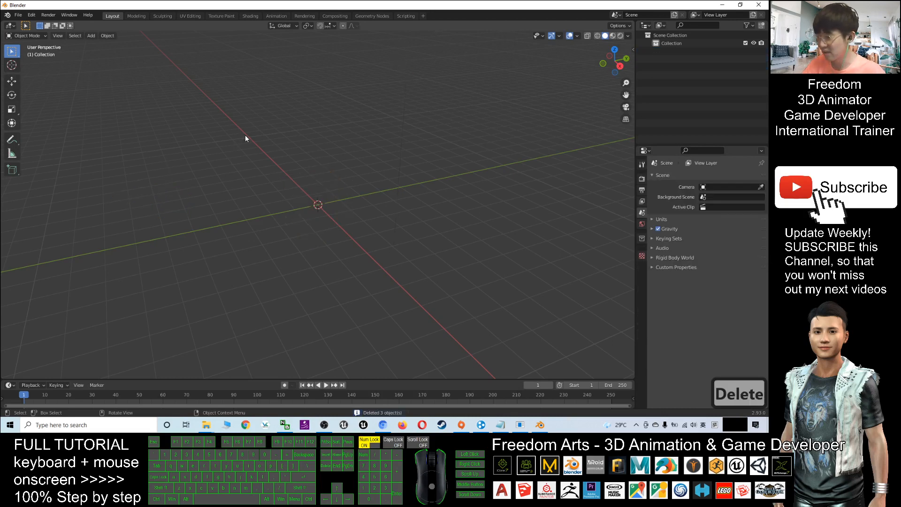
pyautogui.moveTo(322, 191)
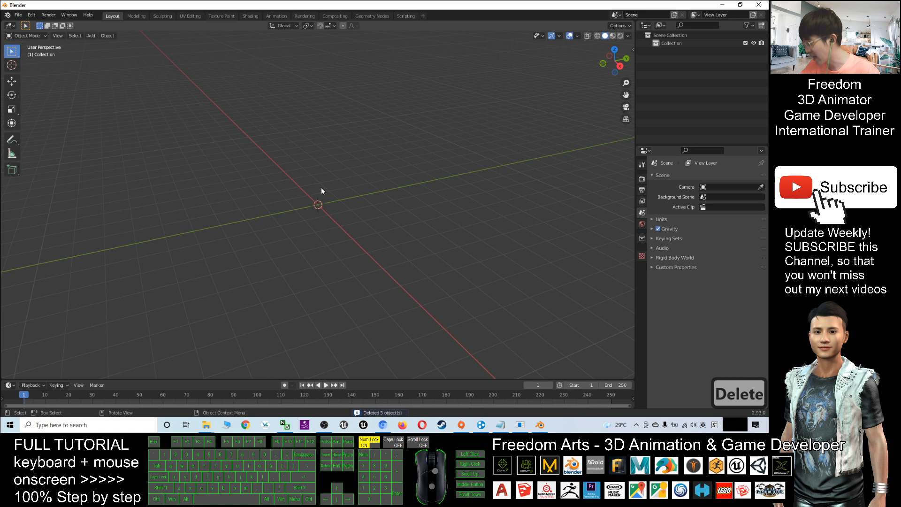
pyautogui.moveTo(327, 215)
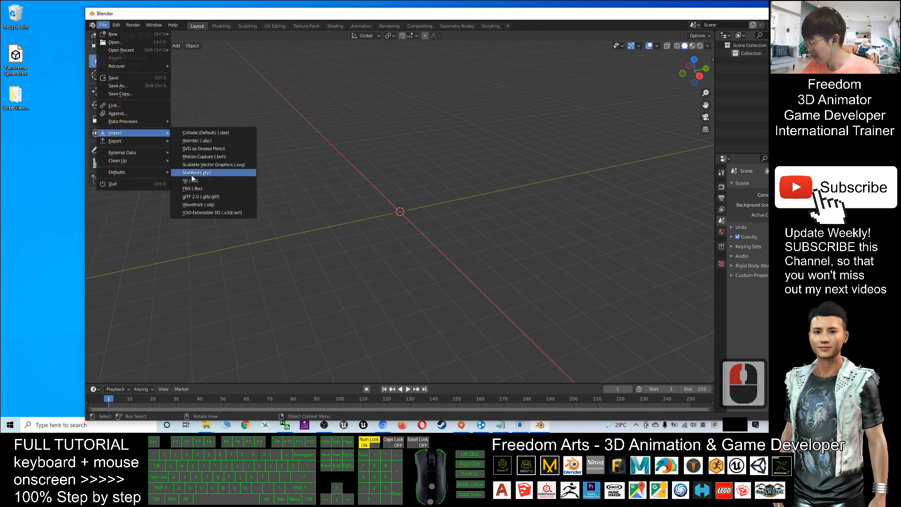
# Import Panorama Sphere.fbx from the Desktop and switch to Material Preview shading
pyautogui.click(192, 189)
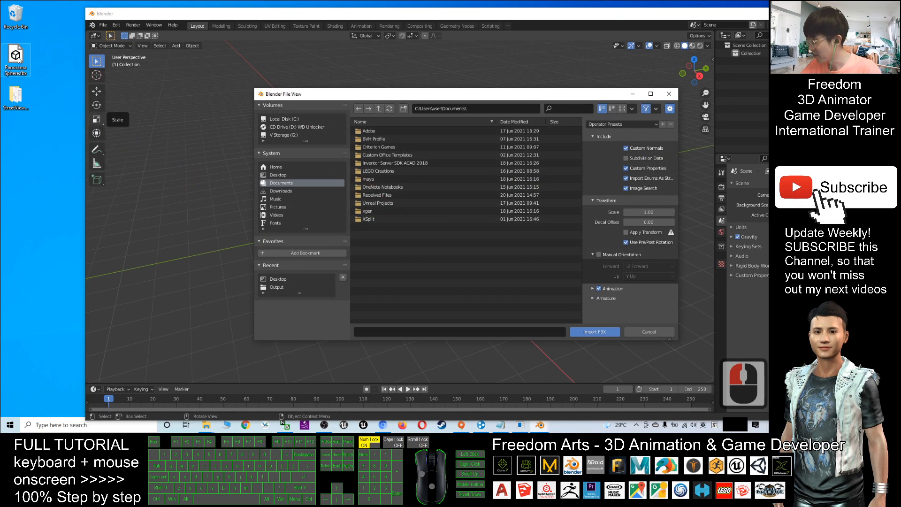
pyautogui.moveTo(97, 119)
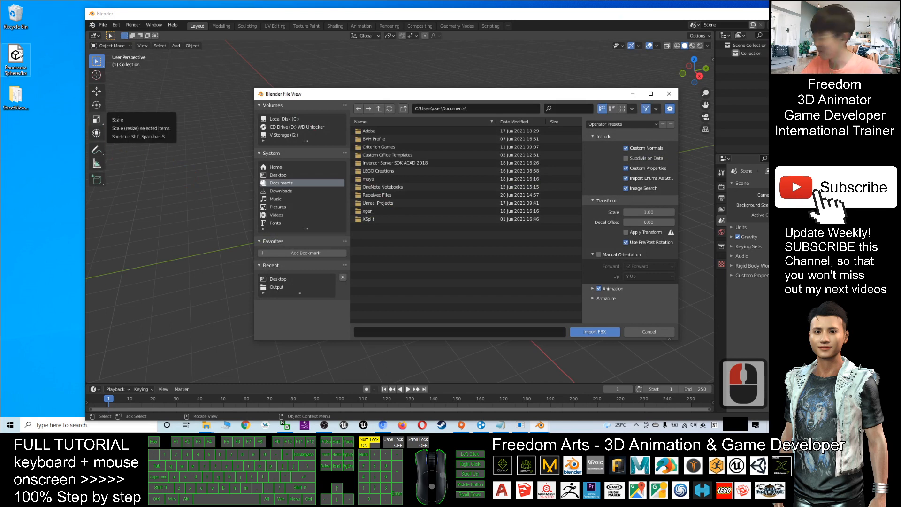
pyautogui.click(278, 174)
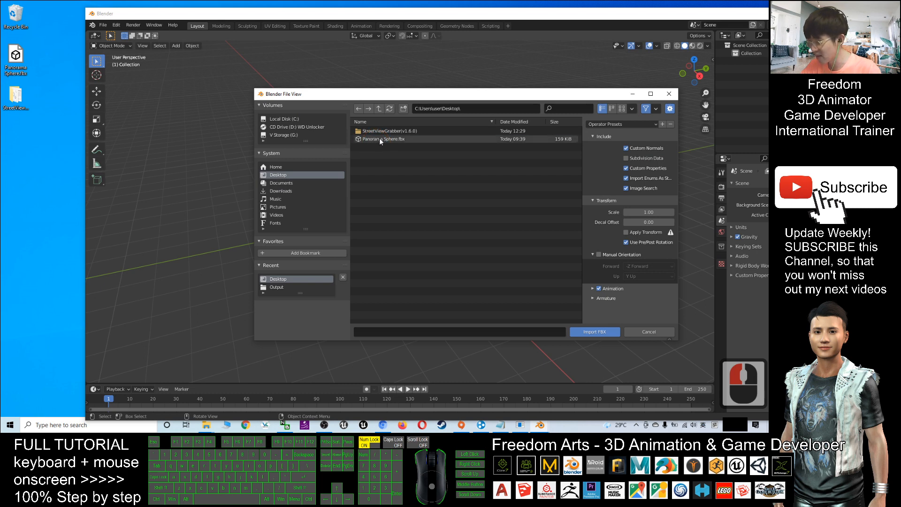
pyautogui.click(594, 332)
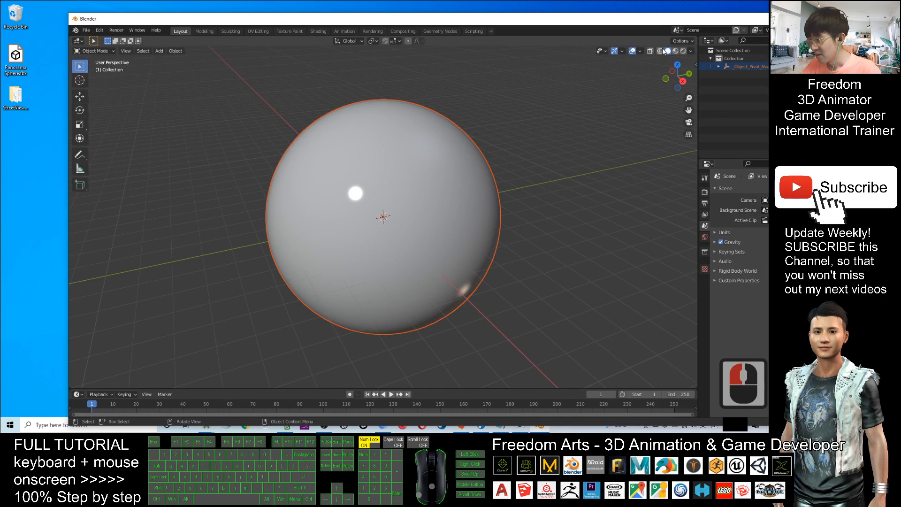
pyautogui.moveTo(675, 55)
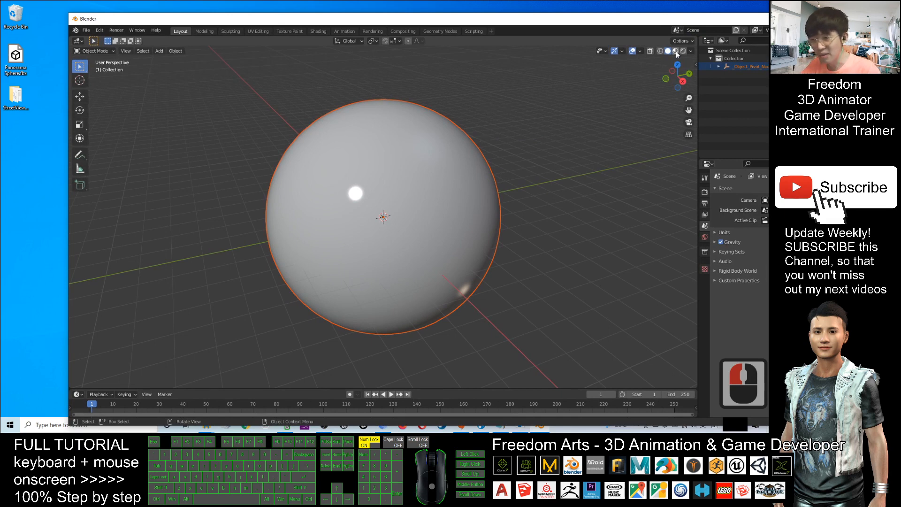
pyautogui.moveTo(677, 51)
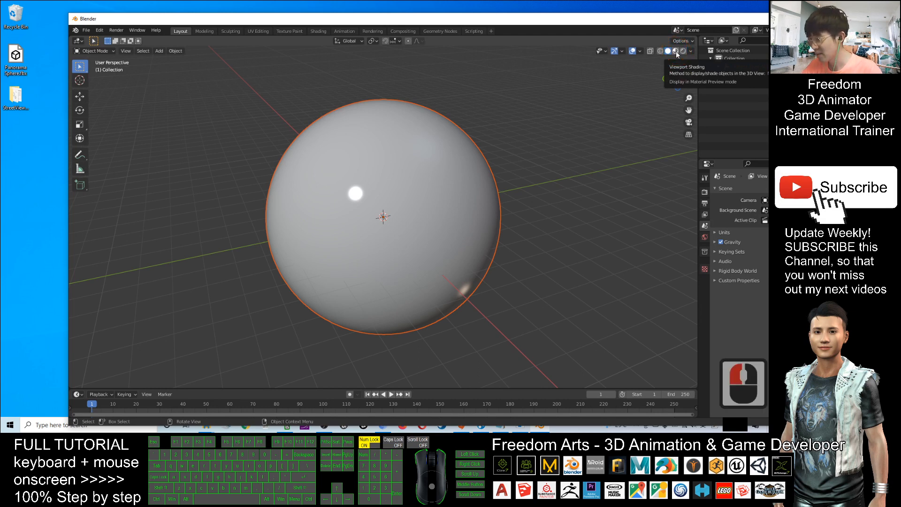
pyautogui.click(678, 51)
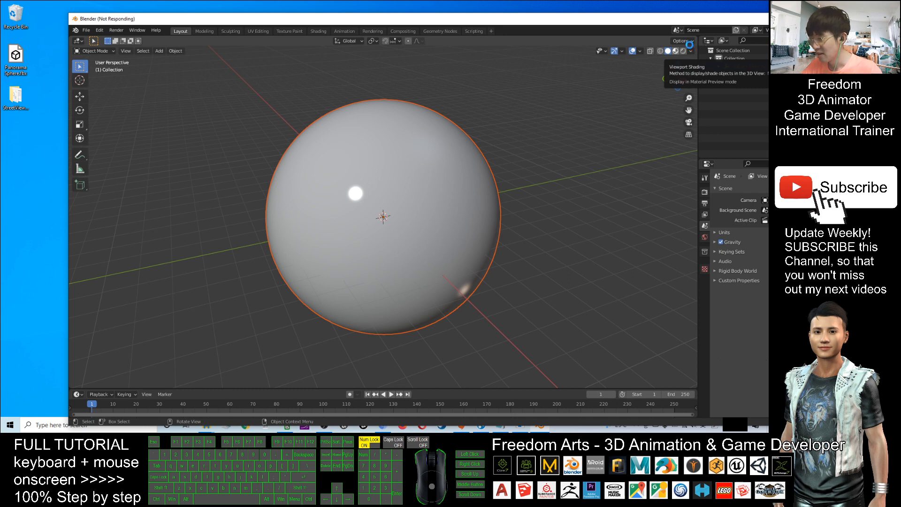
pyautogui.click(676, 51)
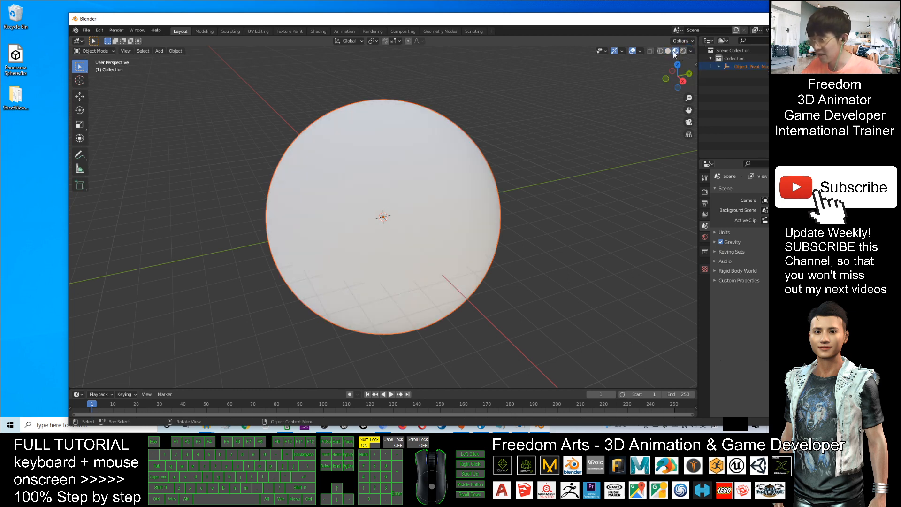
pyautogui.moveTo(676, 51)
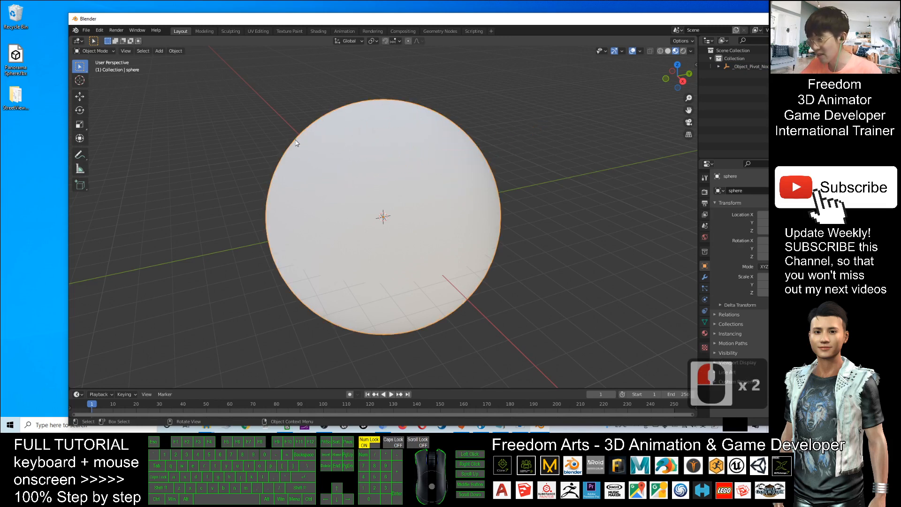
pyautogui.moveTo(270, 236)
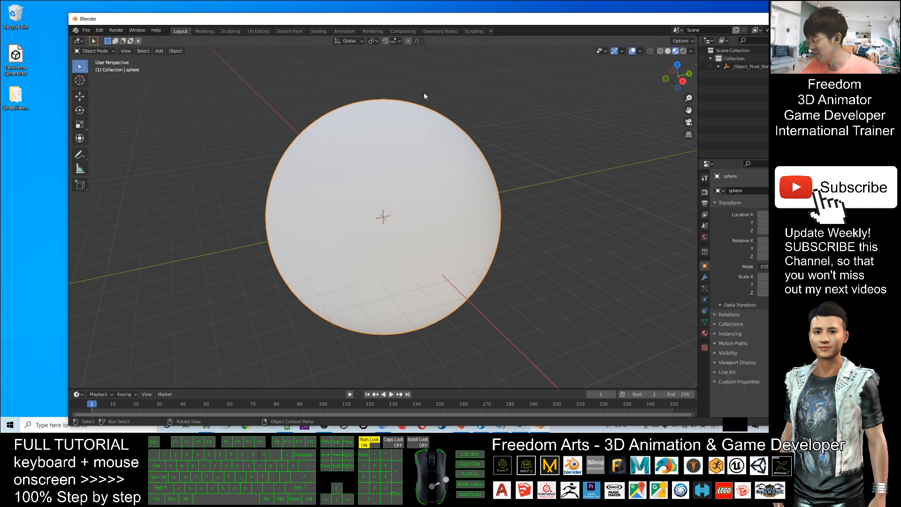
pyautogui.moveTo(258, 31)
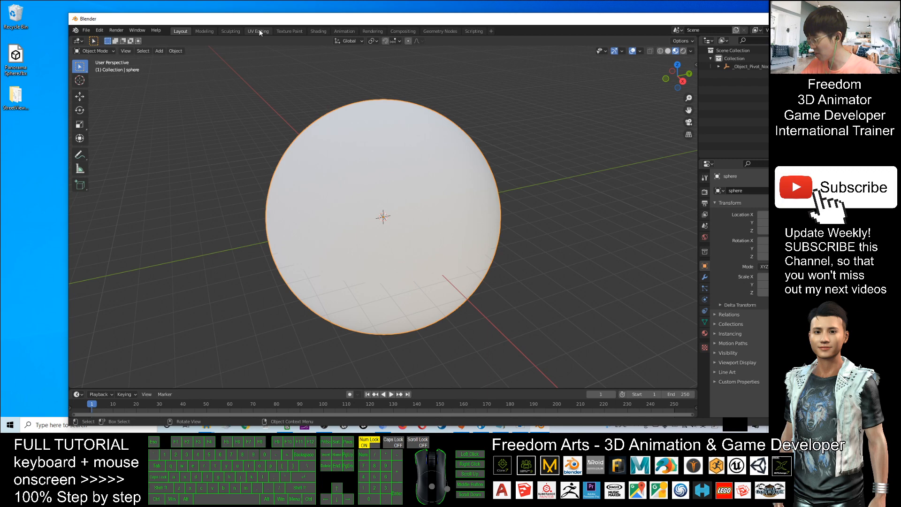
# In the UV Editing layout, connect an Image Texture to the material's Base Color and browse for an image
pyautogui.click(257, 30)
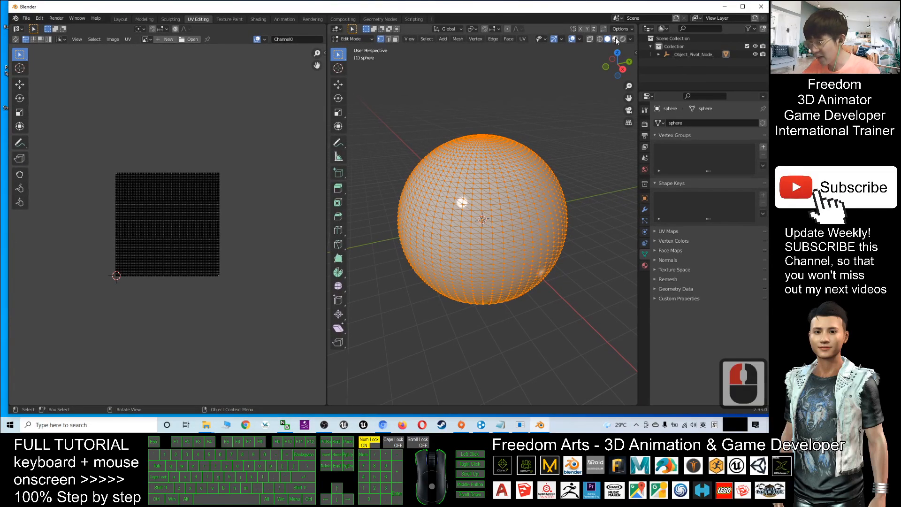
pyautogui.click(616, 39)
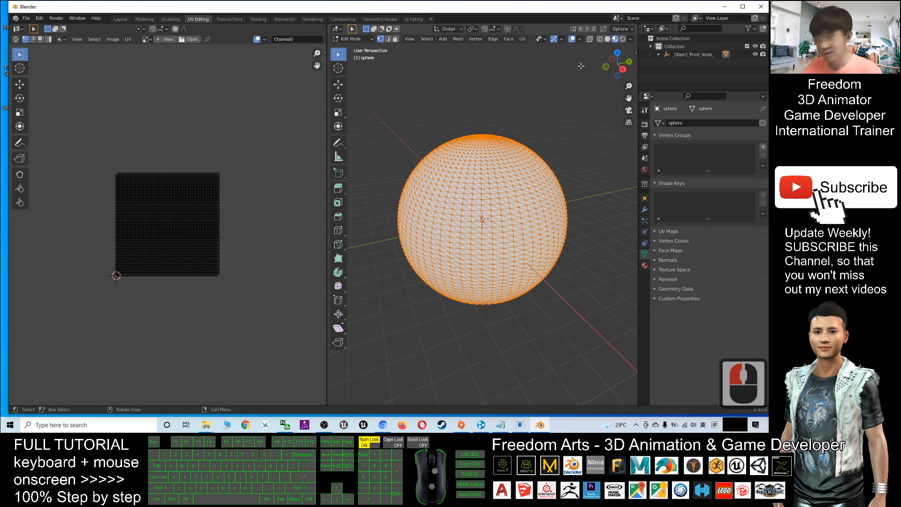
pyautogui.click(615, 39)
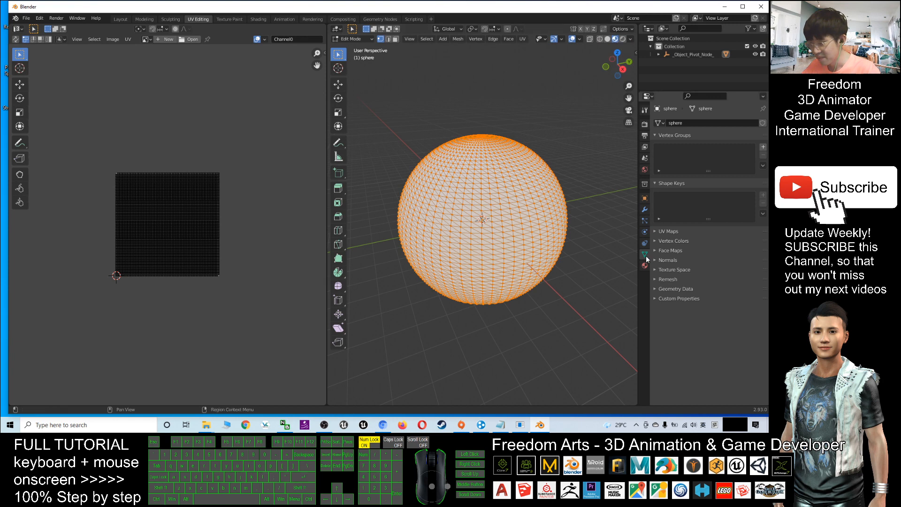
pyautogui.moveTo(645, 265)
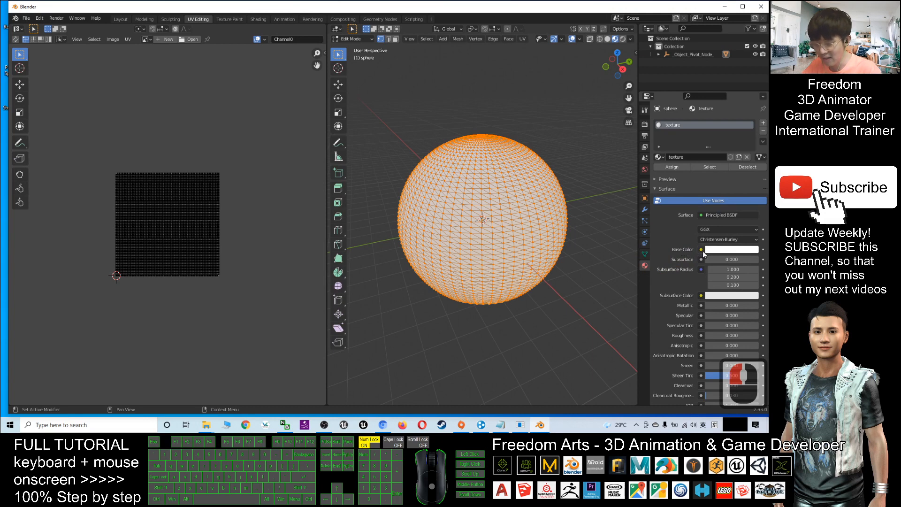
pyautogui.click(700, 249)
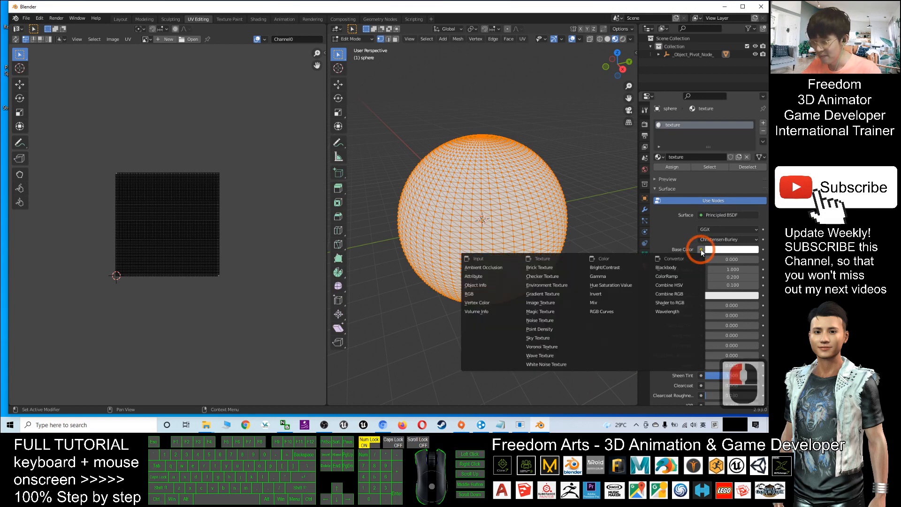
pyautogui.moveTo(548, 302)
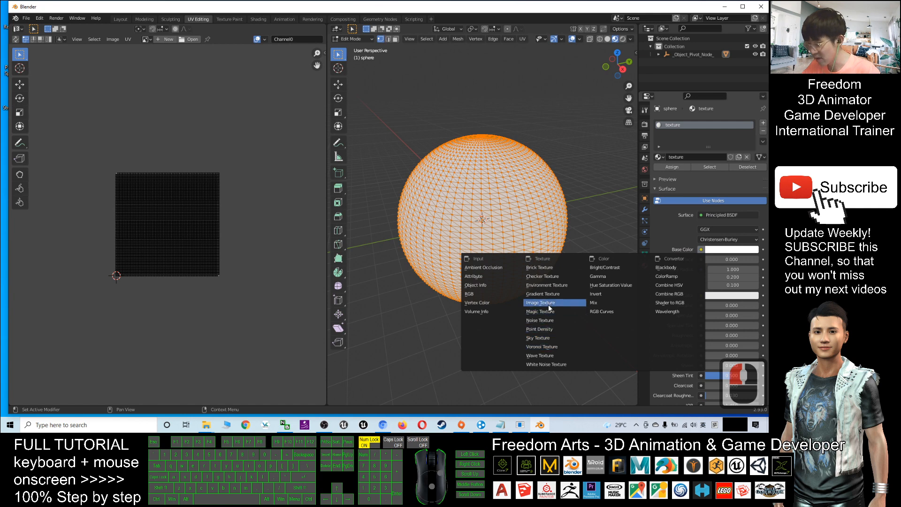
pyautogui.click(540, 302)
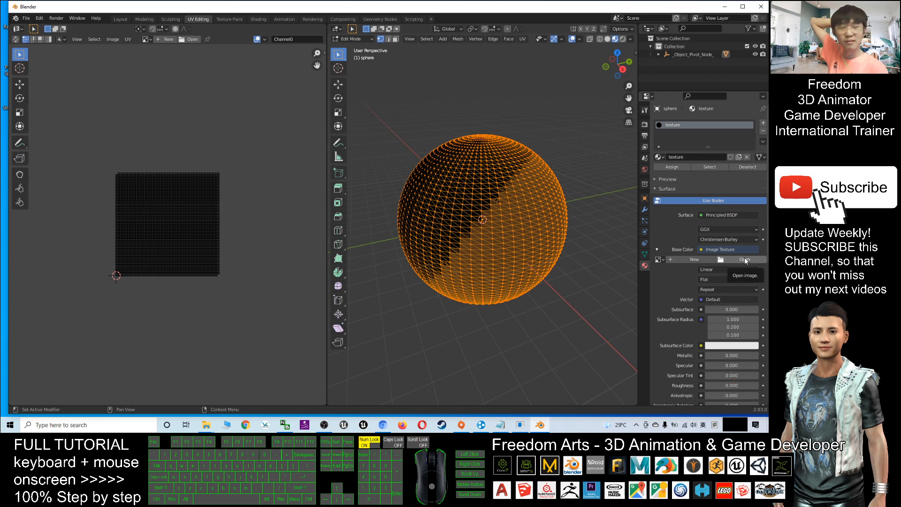
pyautogui.click(745, 259)
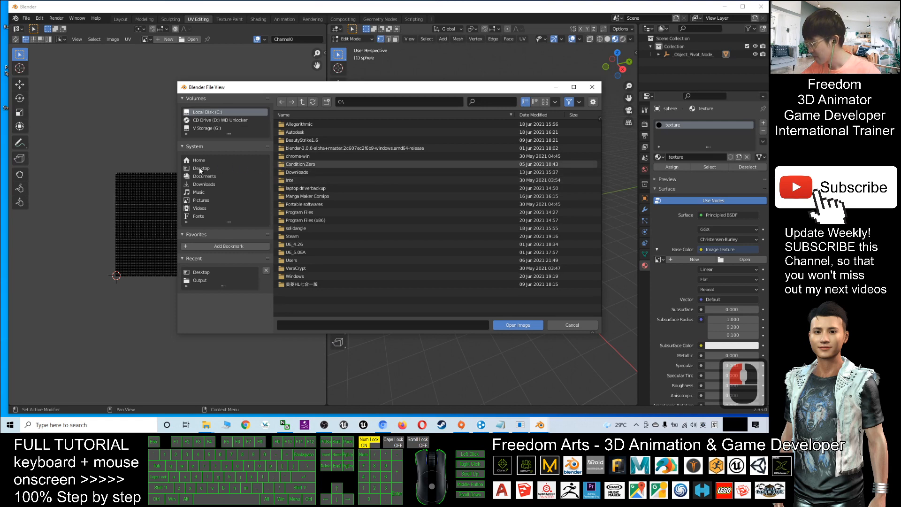
pyautogui.moveTo(200, 168)
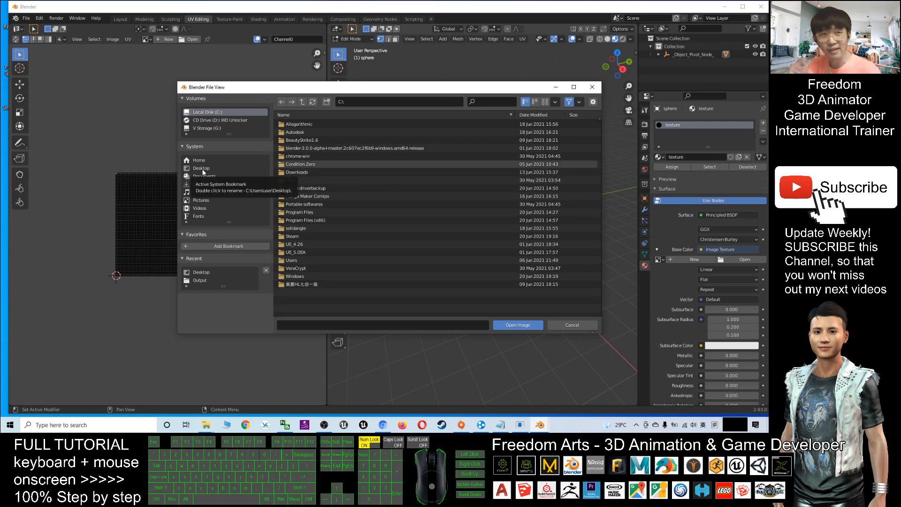
# Load the welded panorama PNG from Desktop > StreetViewGrabber(v1.6.0) > Output
pyautogui.click(201, 168)
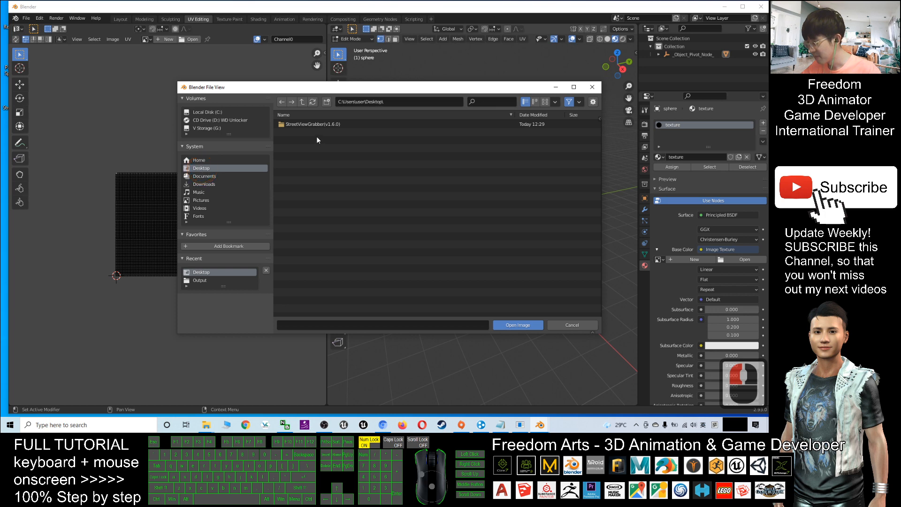
pyautogui.doubleClick(310, 123)
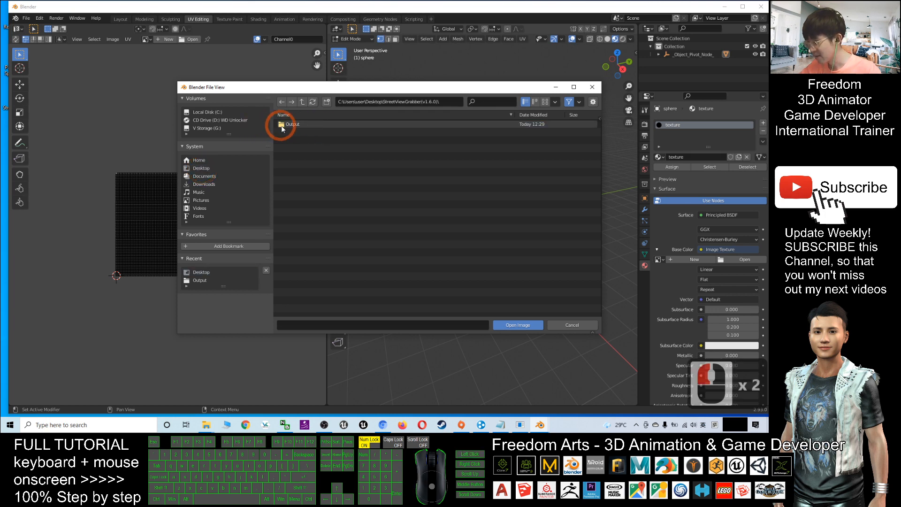
pyautogui.click(200, 168)
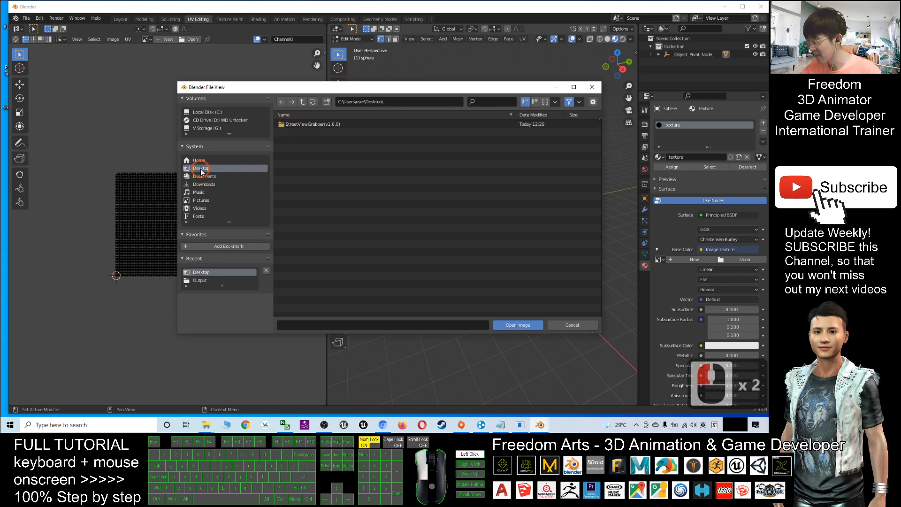
pyautogui.doubleClick(313, 123)
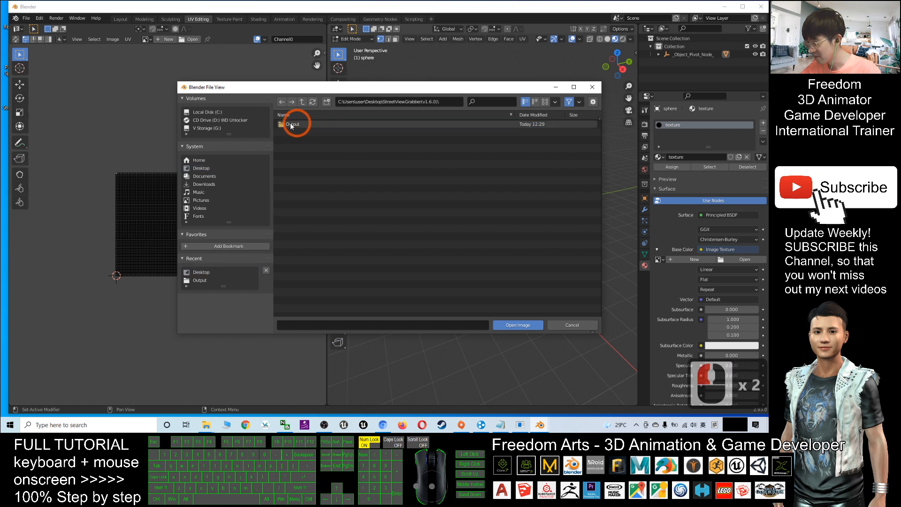
pyautogui.doubleClick(292, 123)
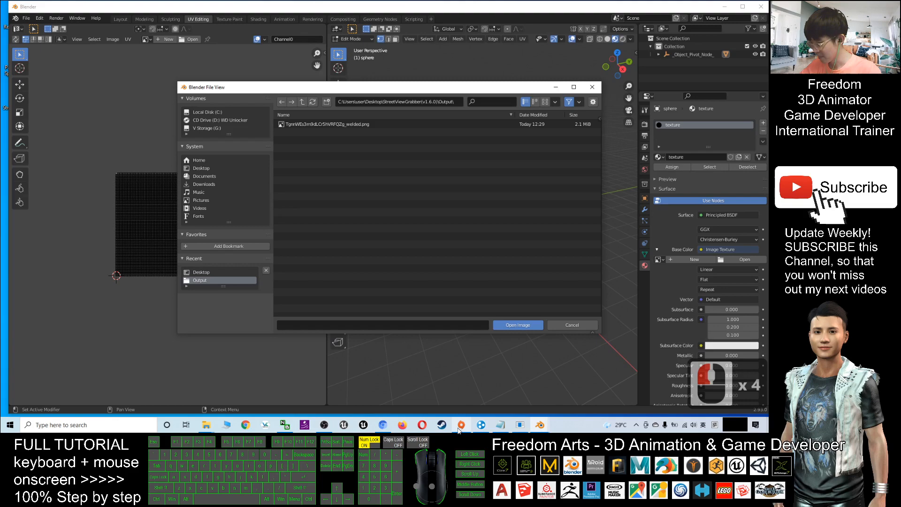
pyautogui.click(328, 124)
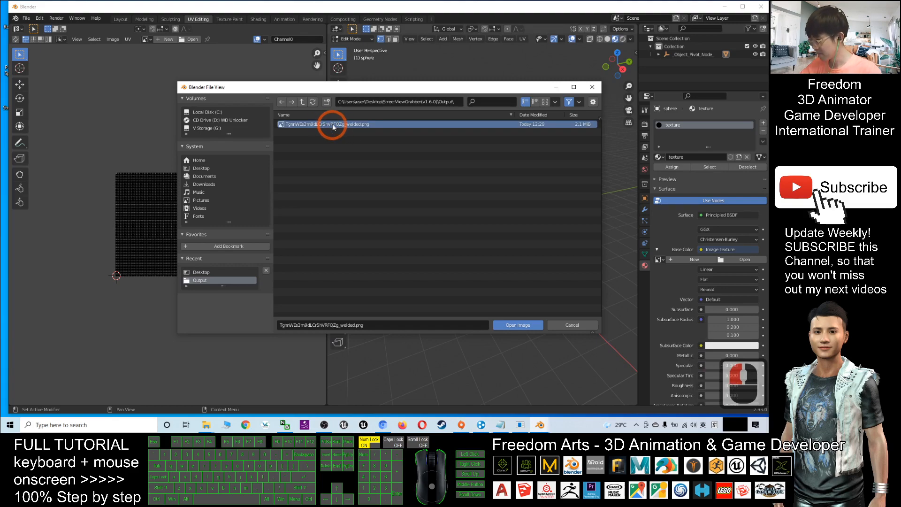
pyautogui.click(516, 325)
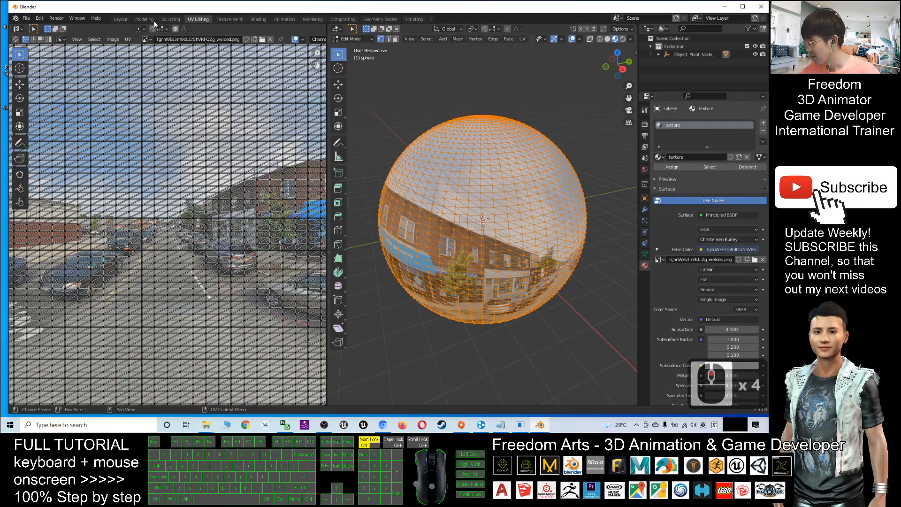
# Return to the Layout workspace and scale the textured sphere up to about 3.89
pyautogui.click(120, 18)
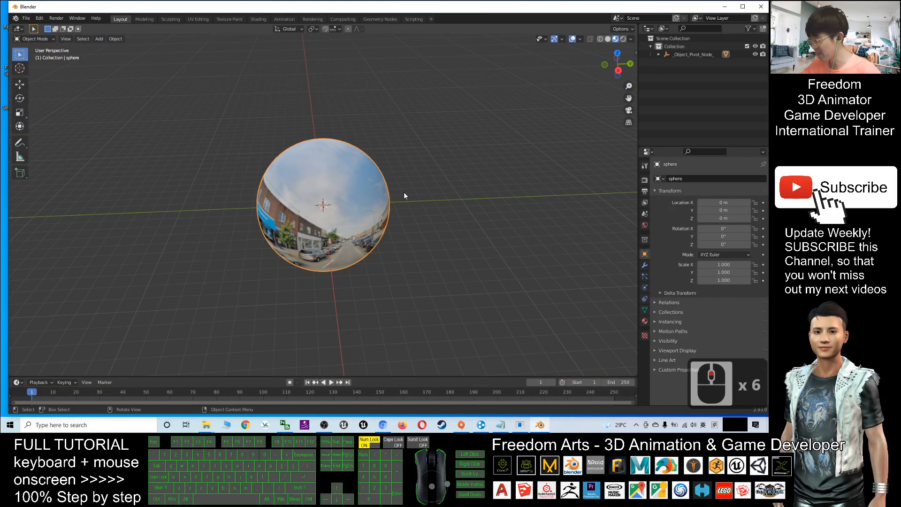
pyautogui.press('s')
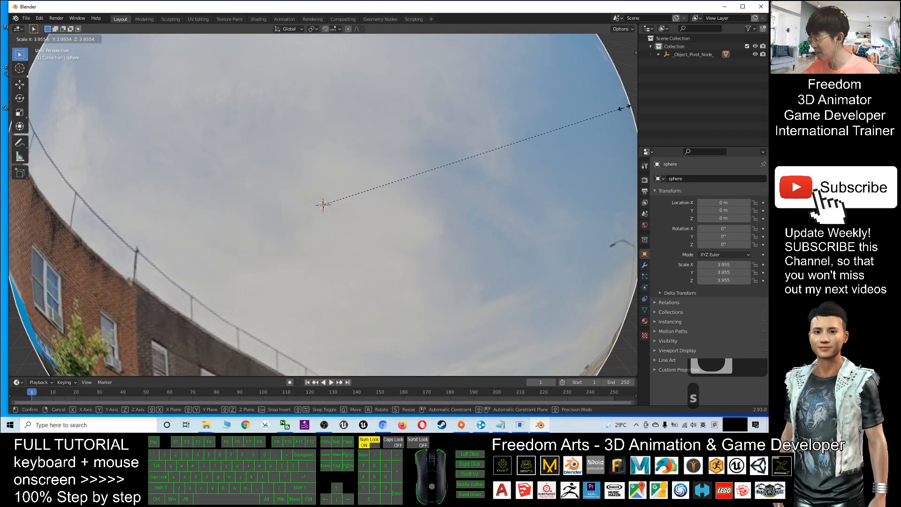
pyautogui.click(324, 204)
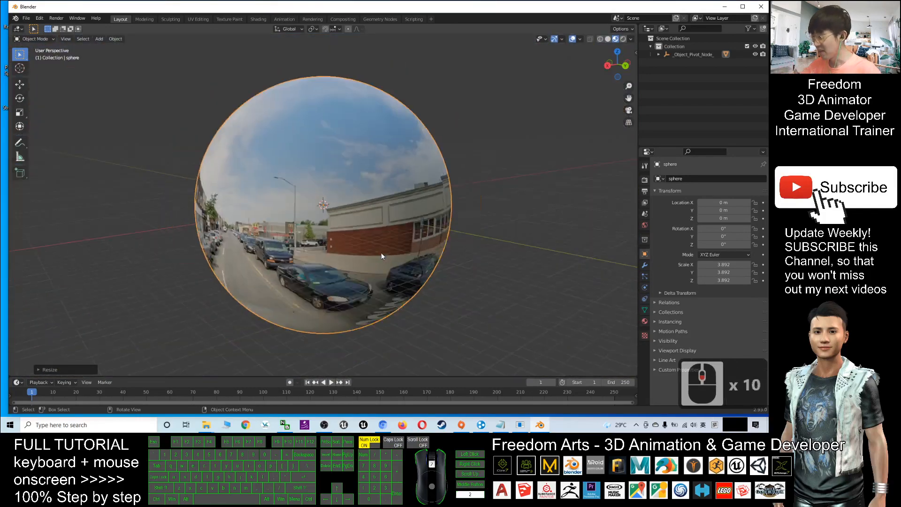
pyautogui.scroll(-3)
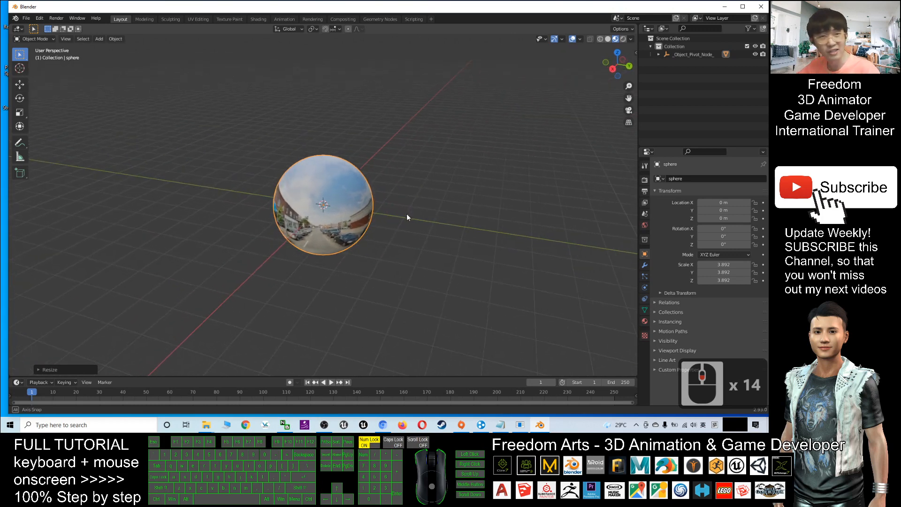
pyautogui.click(358, 214)
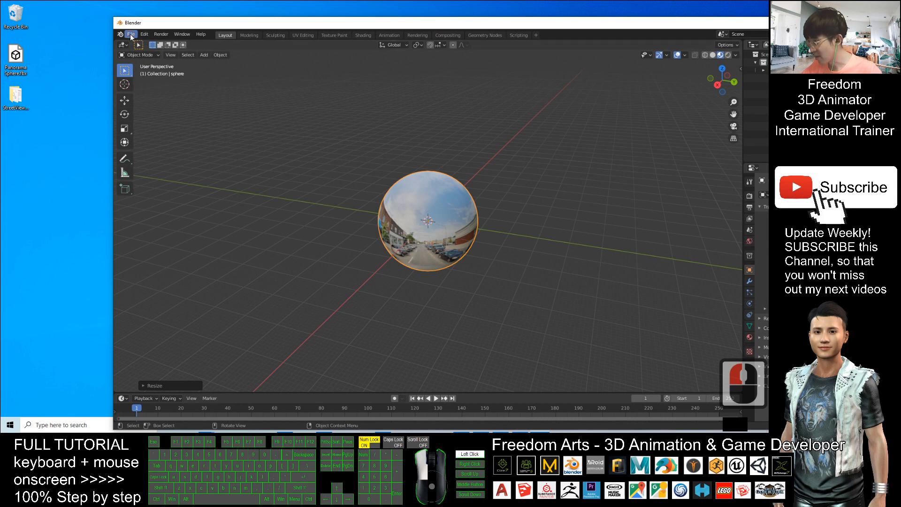
# Start an FBX export targeting the Desktop folder
pyautogui.click(132, 34)
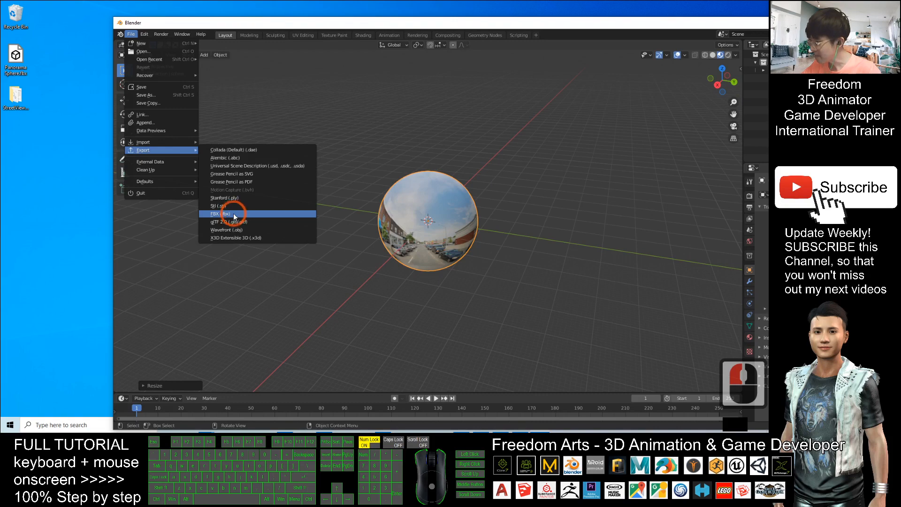
pyautogui.click(219, 213)
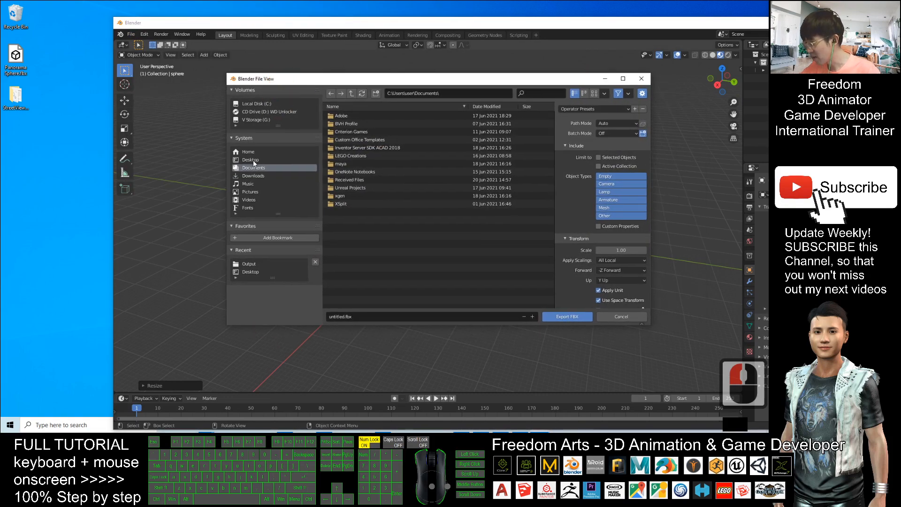
pyautogui.click(250, 159)
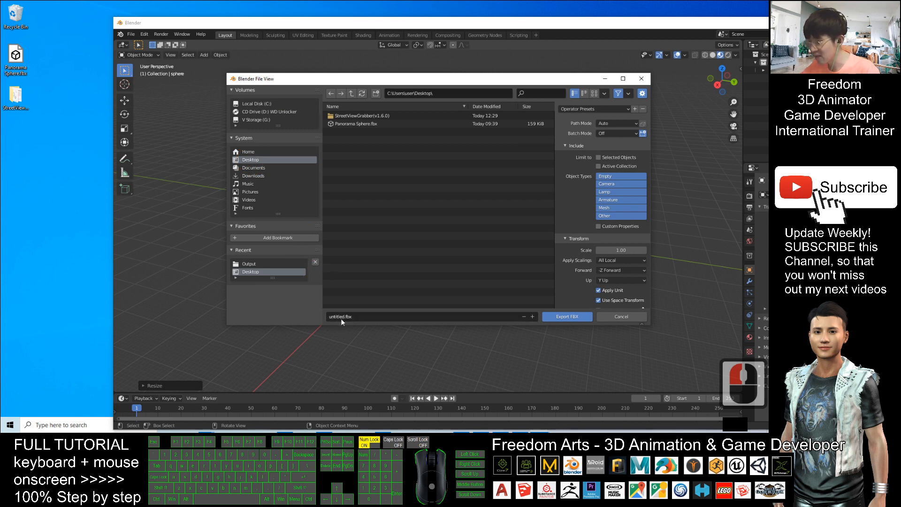
pyautogui.moveTo(582, 139)
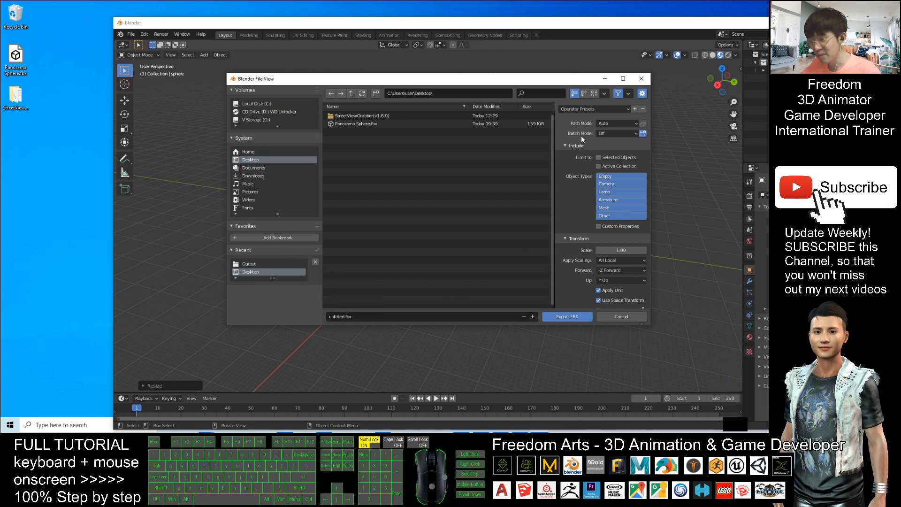
# Set Path Mode to Copy, enable Embed Textures, and export untitled.fbx
pyautogui.click(616, 123)
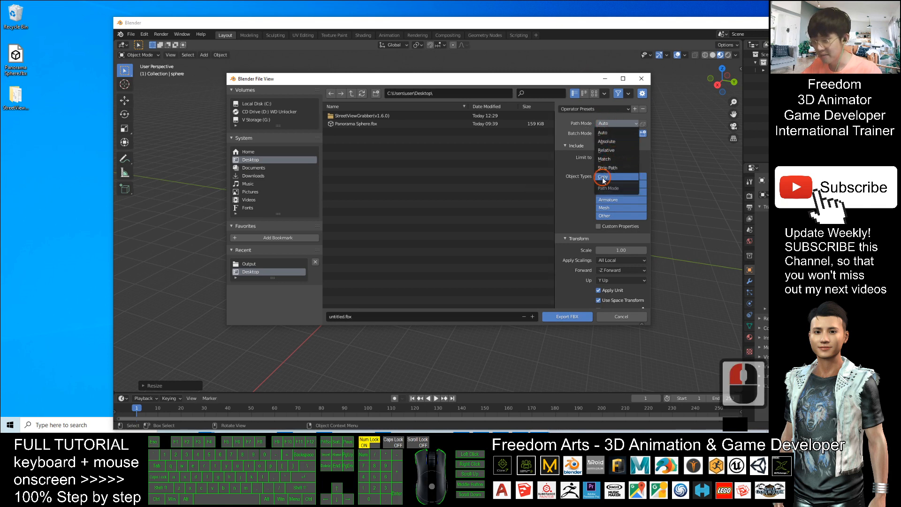
pyautogui.click(602, 176)
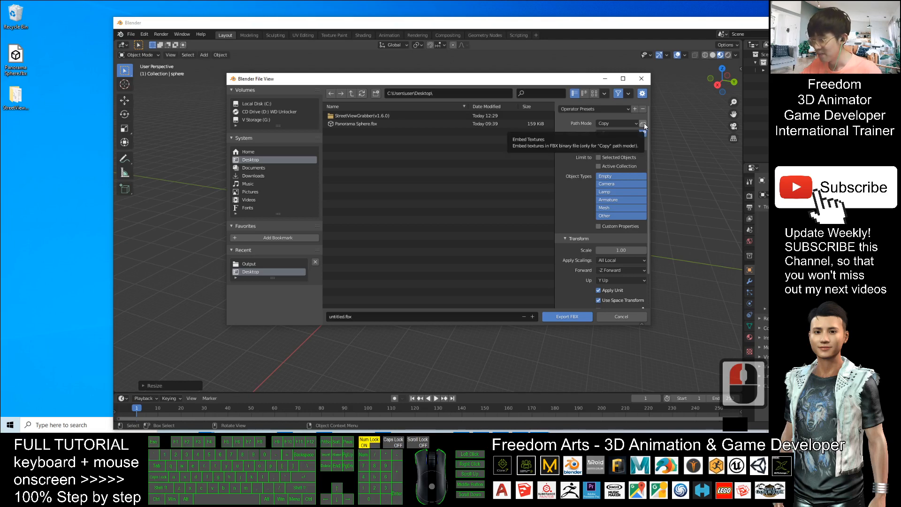
pyautogui.click(642, 124)
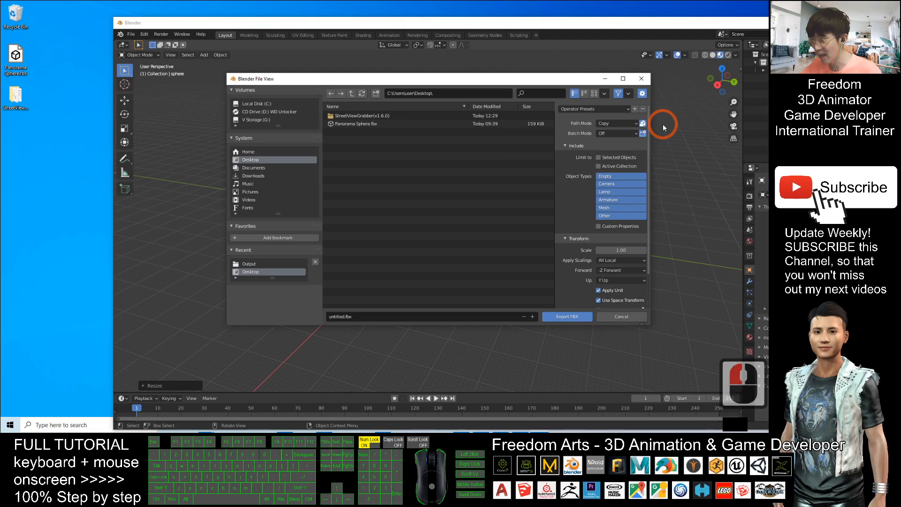
pyautogui.moveTo(642, 123)
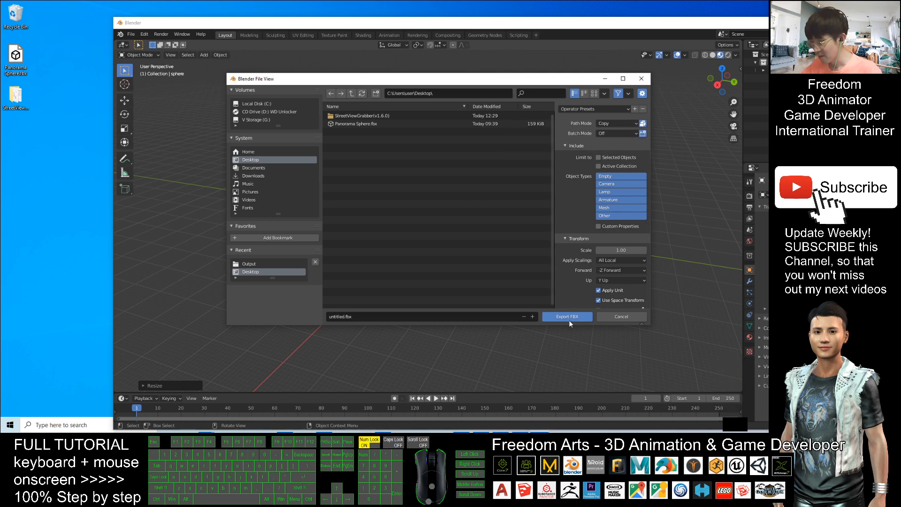
pyautogui.click(567, 315)
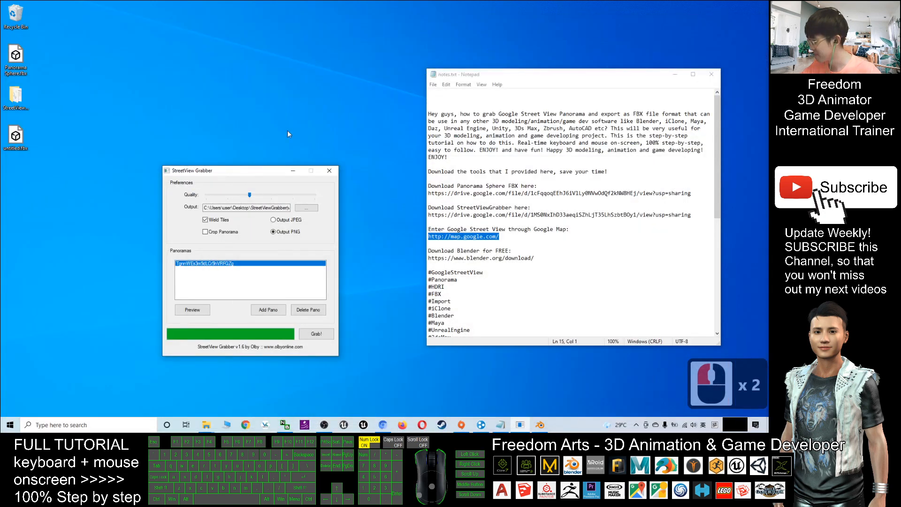
# Open untitled.fbx from the Desktop in 3D Viewer
pyautogui.click(329, 171)
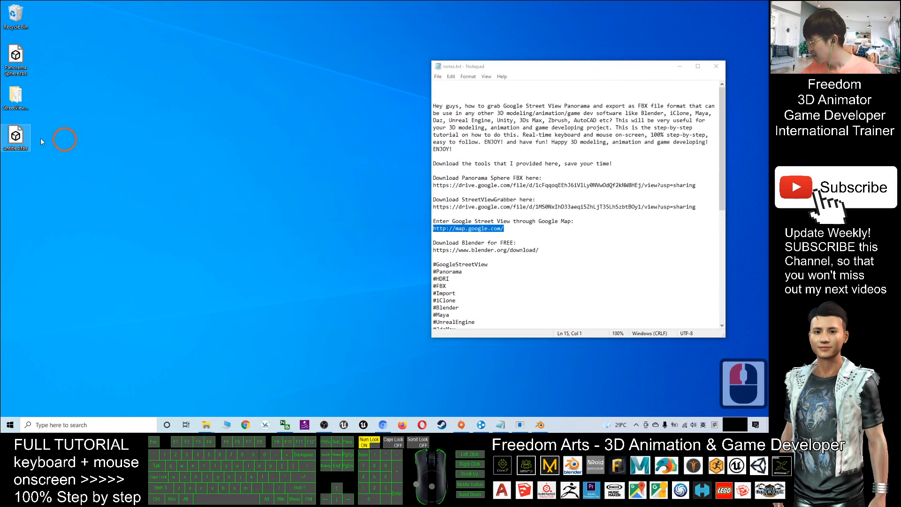
pyautogui.doubleClick(16, 137)
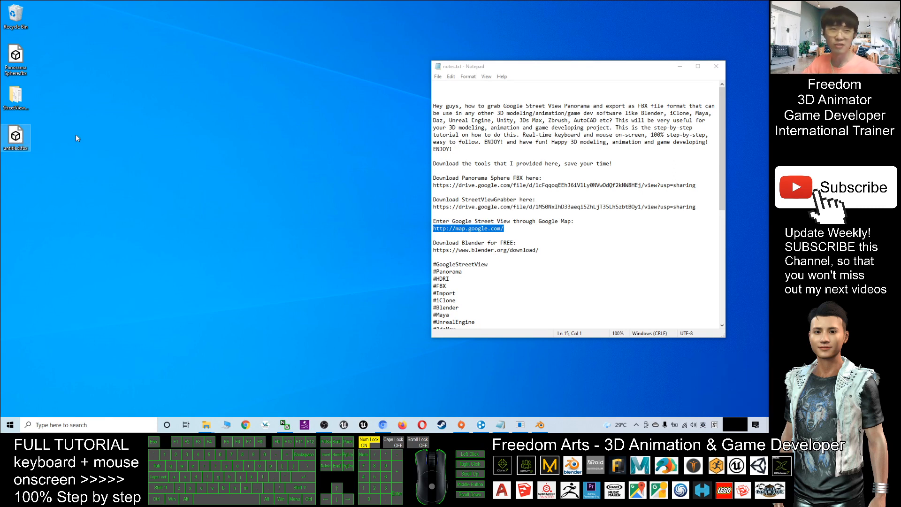
pyautogui.moveTo(80, 132)
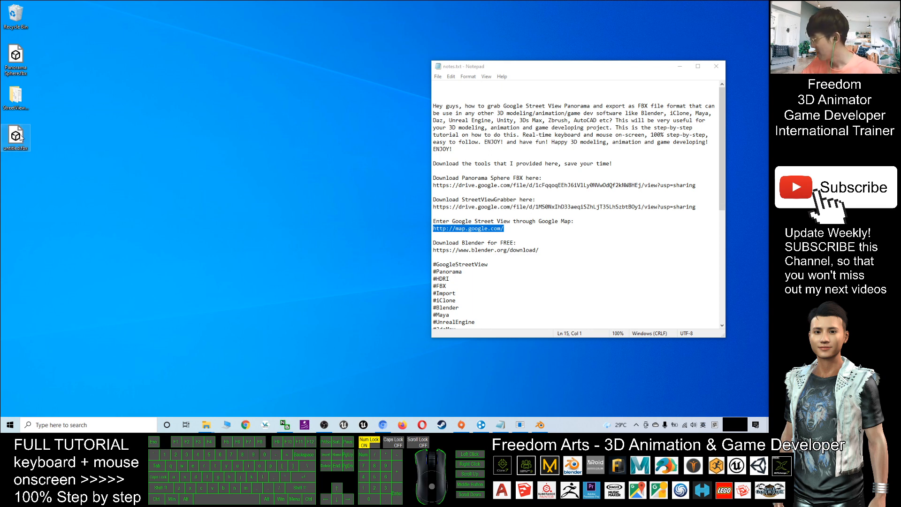
pyautogui.doubleClick(16, 133)
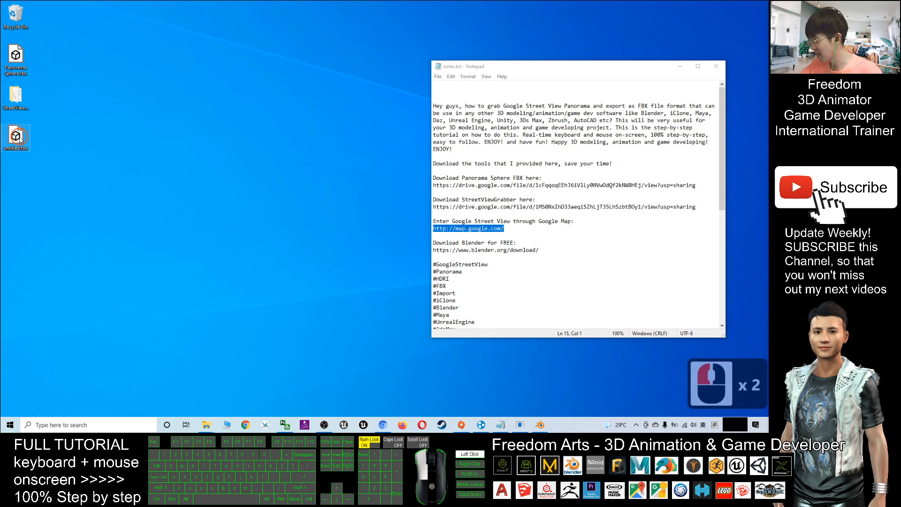
pyautogui.doubleClick(16, 134)
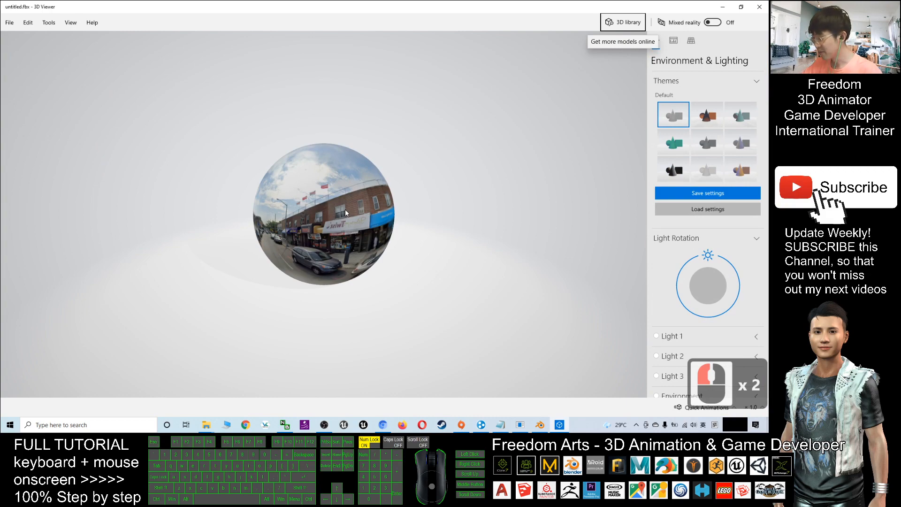
# Zoom inside the sphere to view the street panorama with the CVS pharmacy
pyautogui.scroll(3)
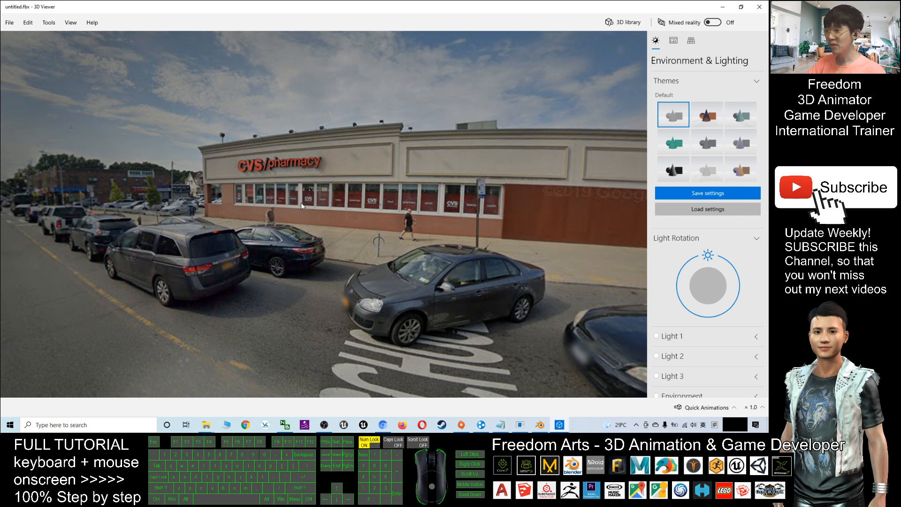
pyautogui.moveTo(643, 241)
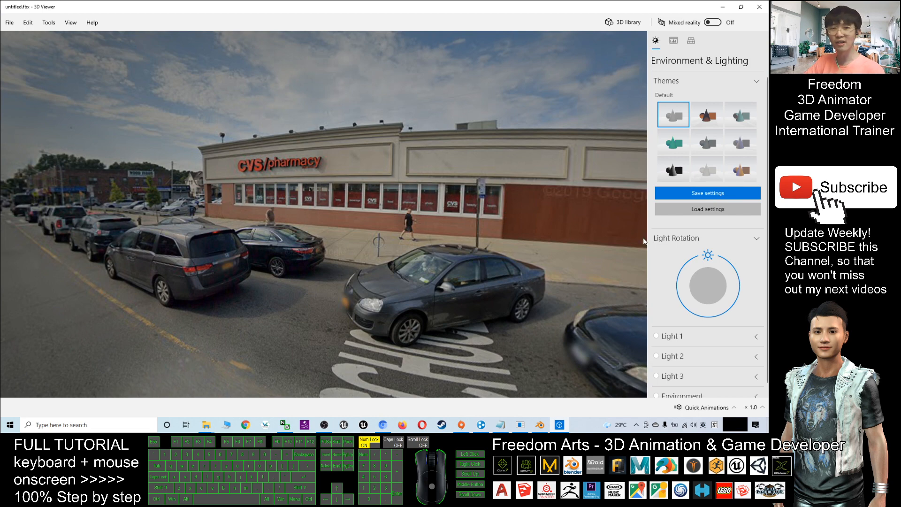
pyautogui.moveTo(321, 205)
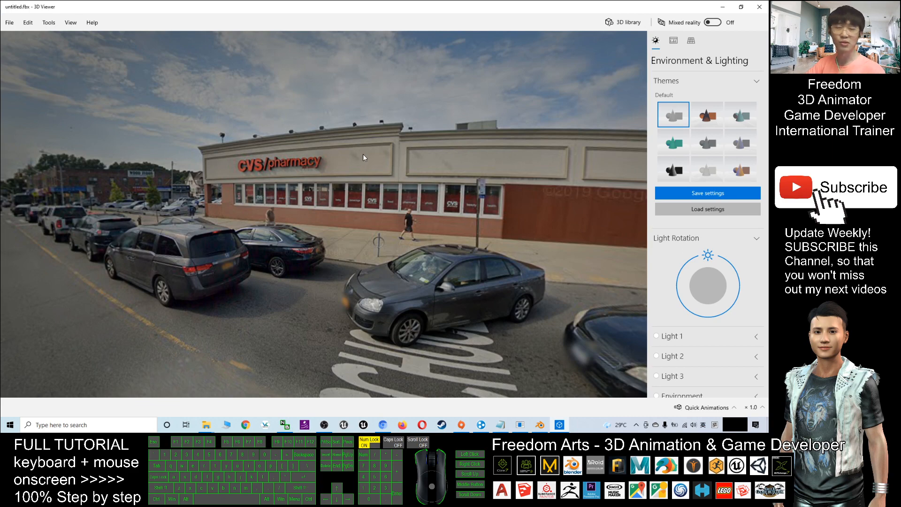
pyautogui.moveTo(347, 143)
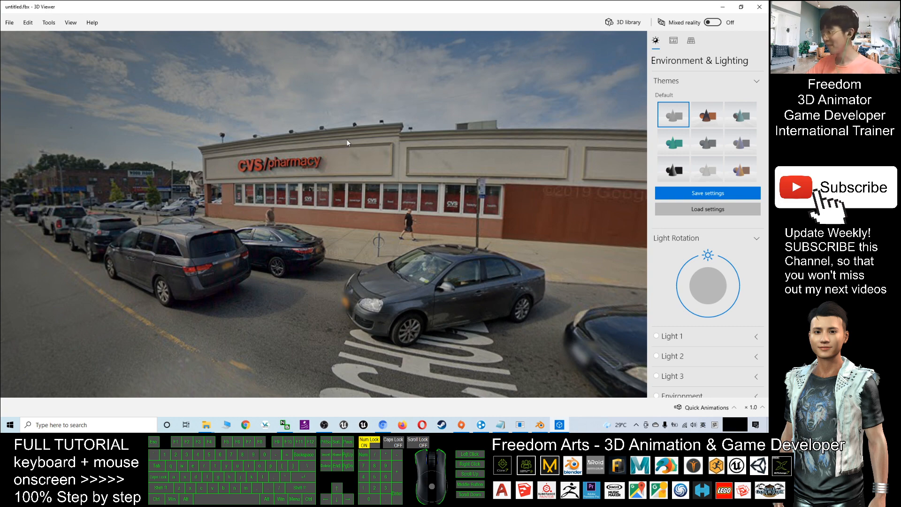